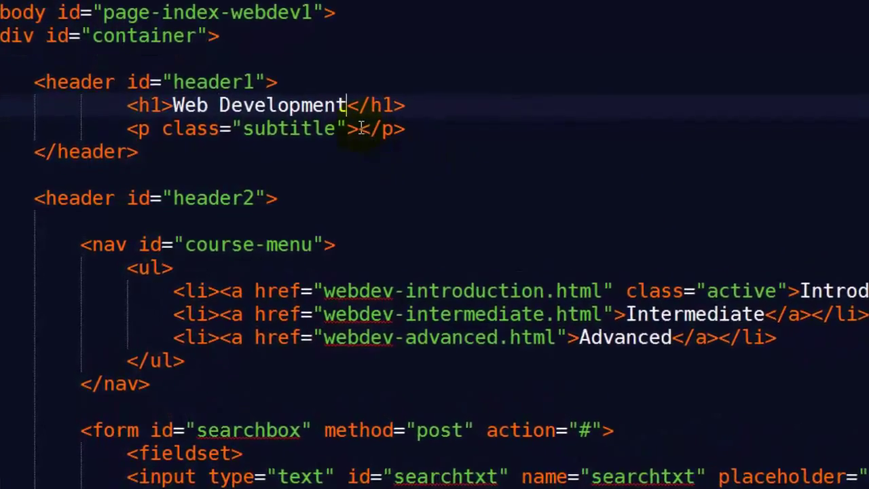
- Enter 'Six Minutes. Smar' and review the style block of red-page.html
type("Six Minutes. Smar")
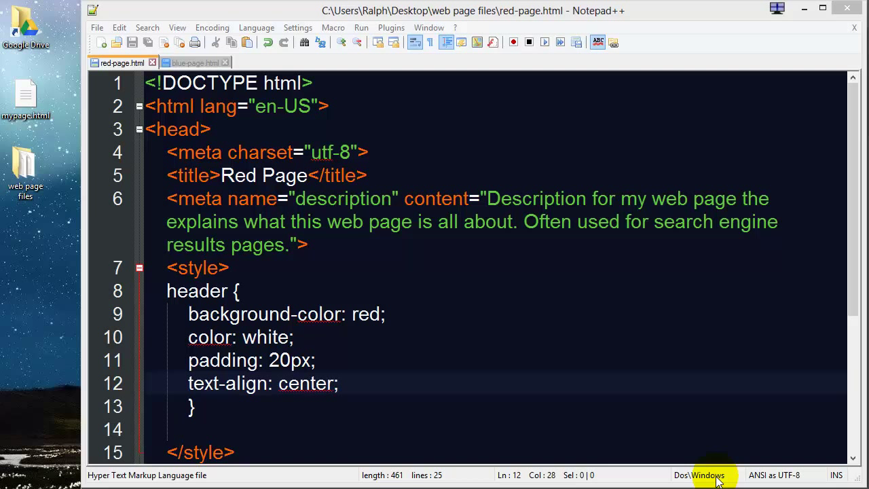
mouse_move(138, 155)
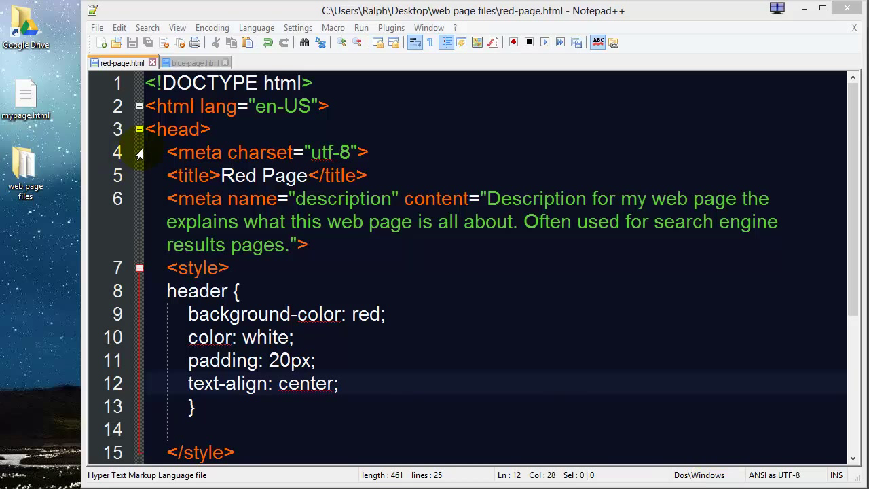
left_click(320, 266)
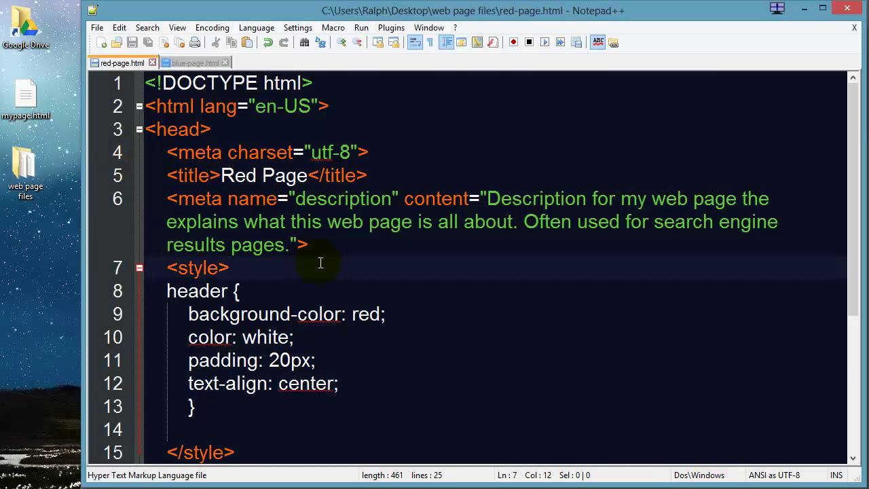
scroll("down", 3)
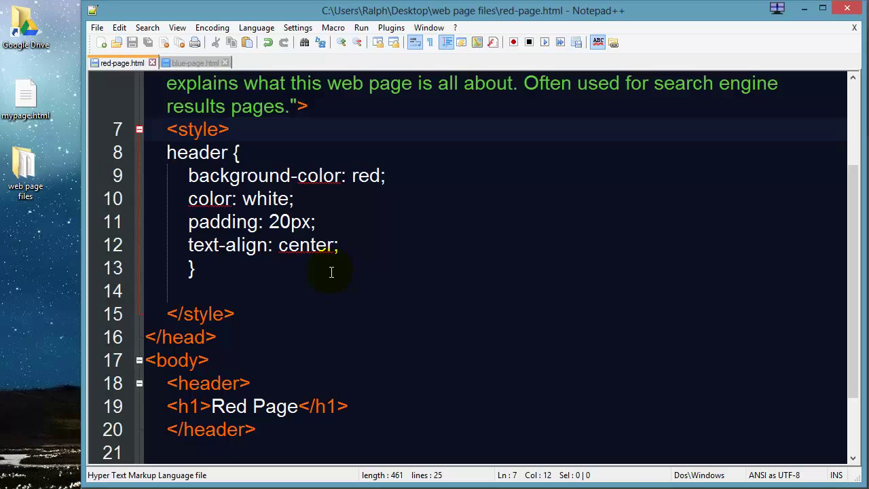
scroll("up", 3)
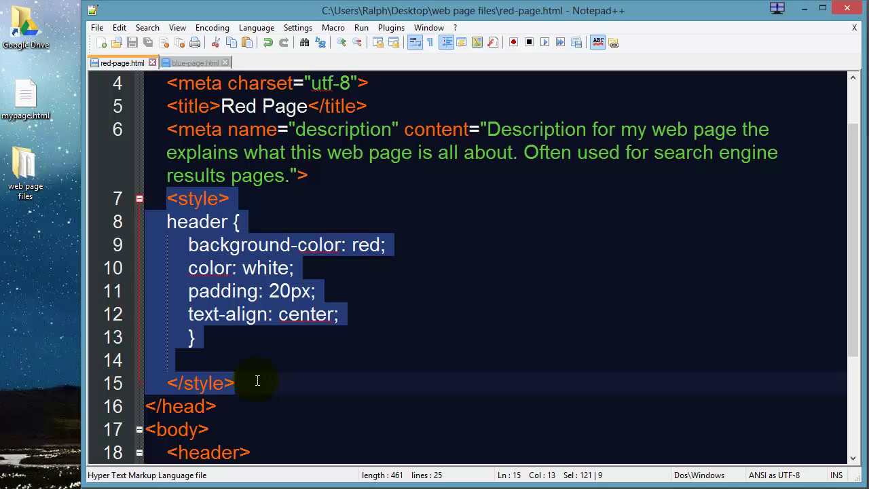
mouse_move(250, 268)
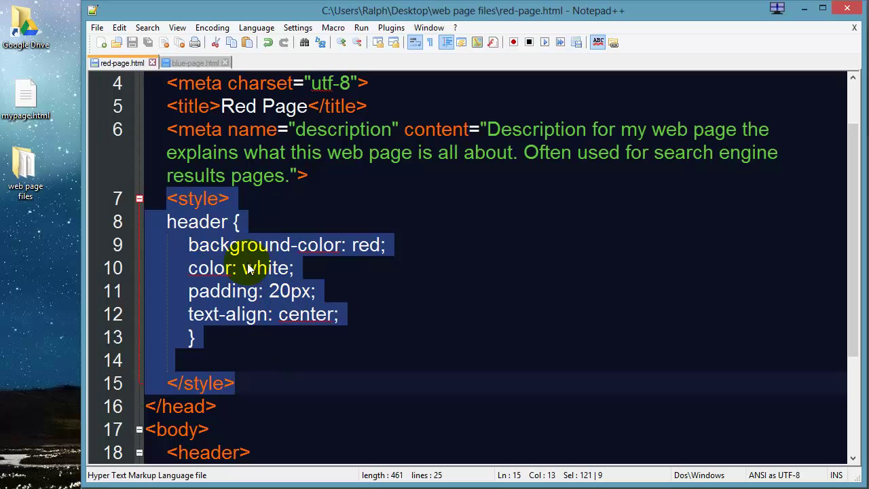
mouse_move(286, 195)
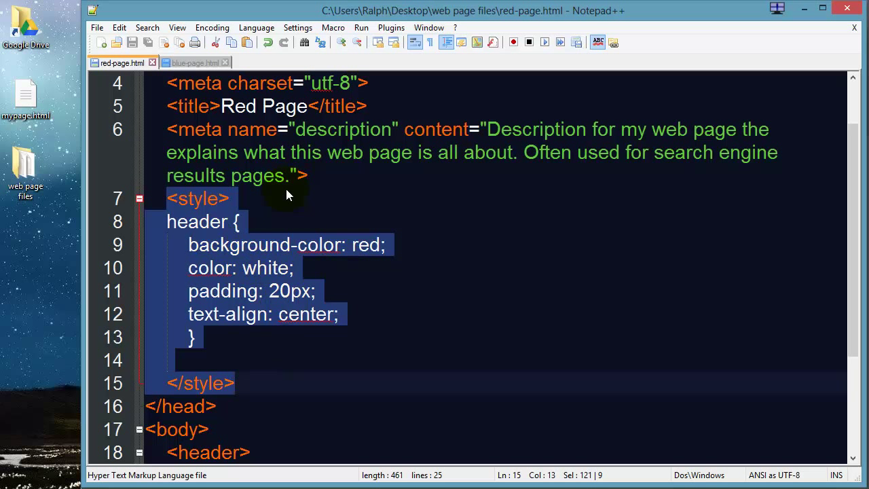
mouse_move(247, 391)
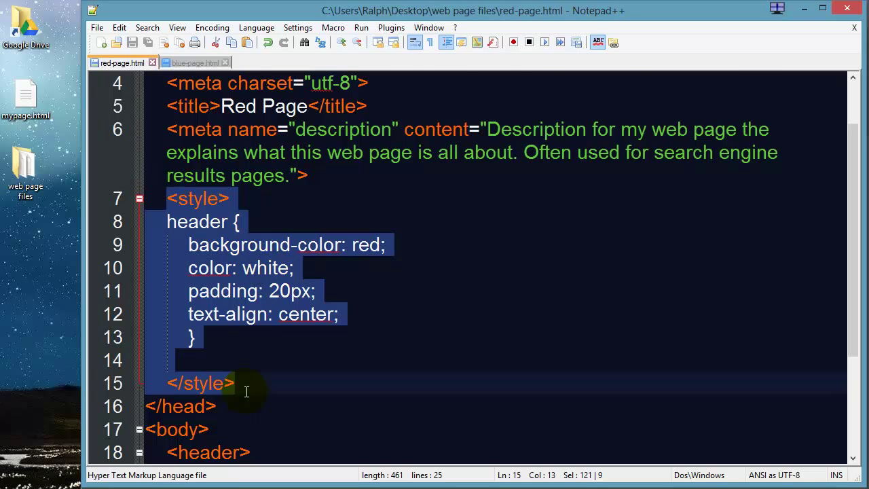
scroll("down", 3)
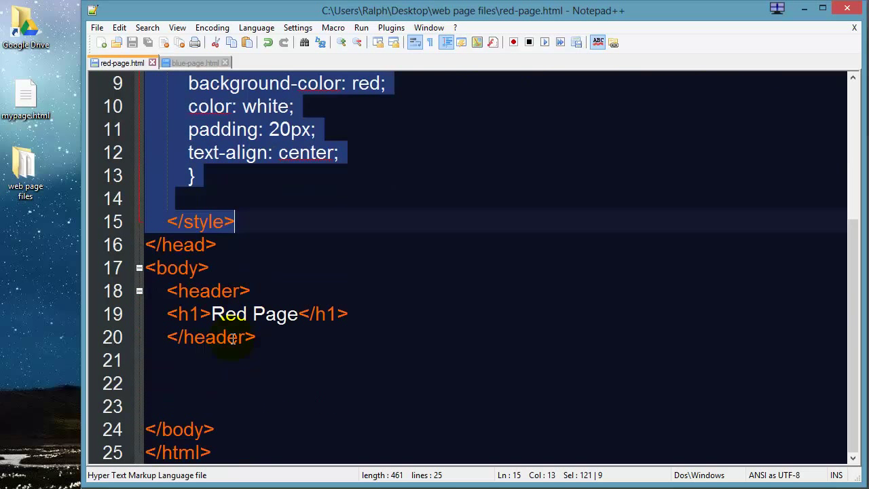
scroll("up", 3)
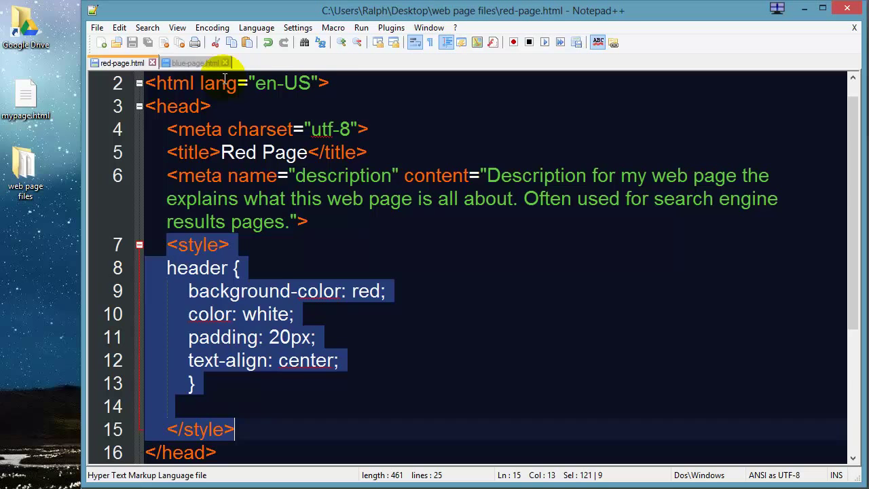
- Bring up blue-page.html in the editor with the insertion point at the end of line 12
left_click(193, 62)
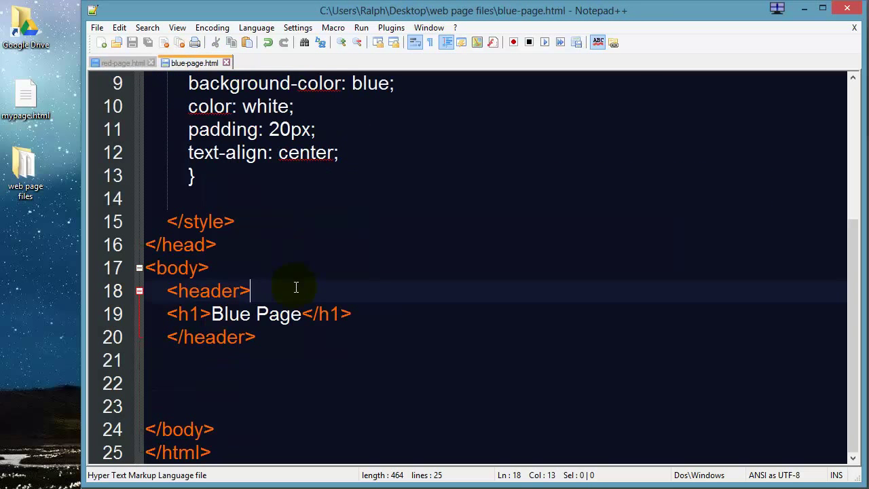
scroll("up", 3)
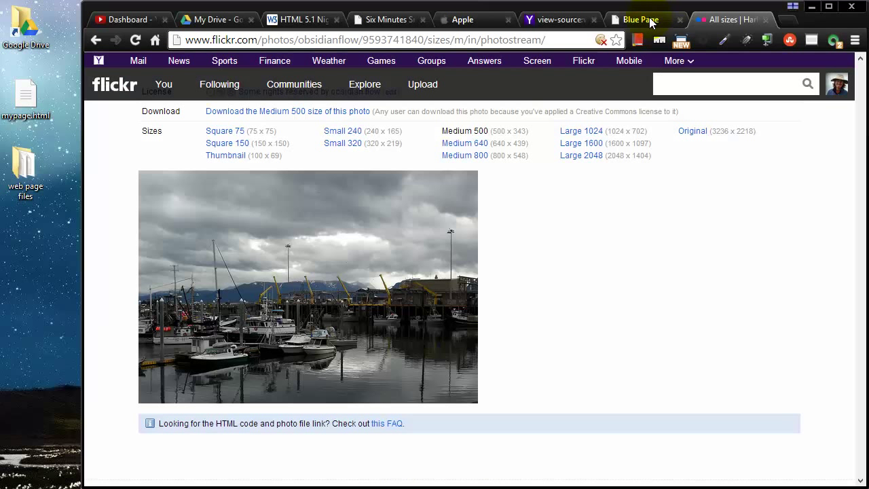
left_click(638, 19)
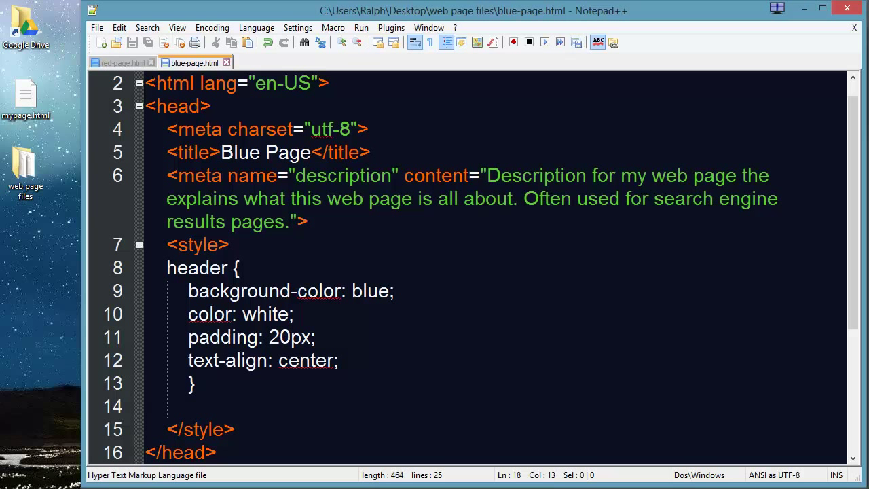
left_click(372, 362)
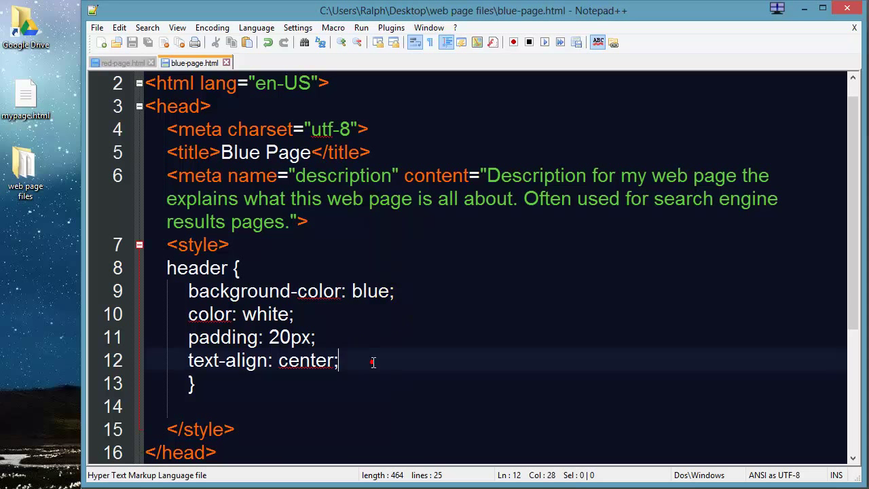
scroll("down", 3)
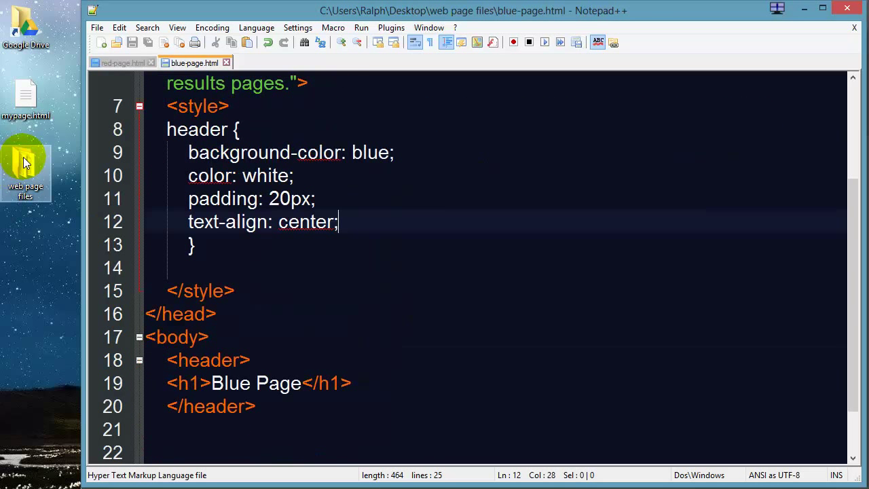
- Open the 'web page files' desktop folder, enlarge it, and open blue-page.html in the browser
double_click(24, 160)
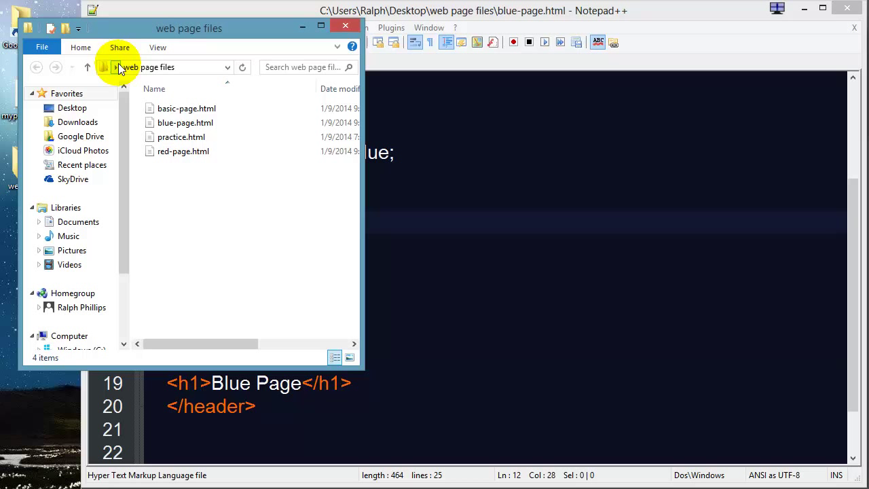
left_click(182, 151)
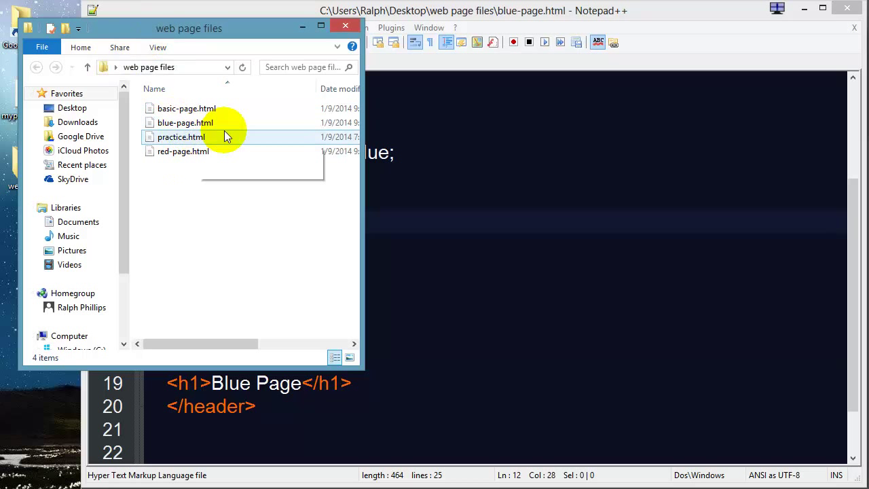
left_click(182, 151)
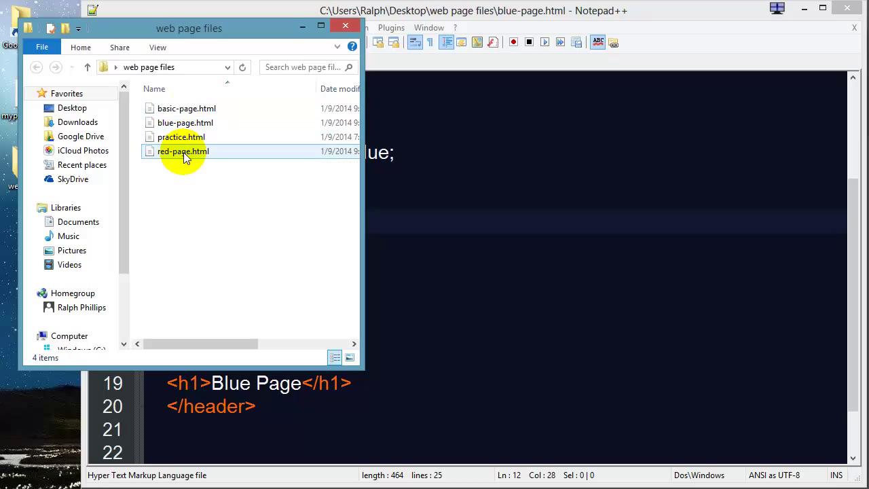
mouse_move(185, 122)
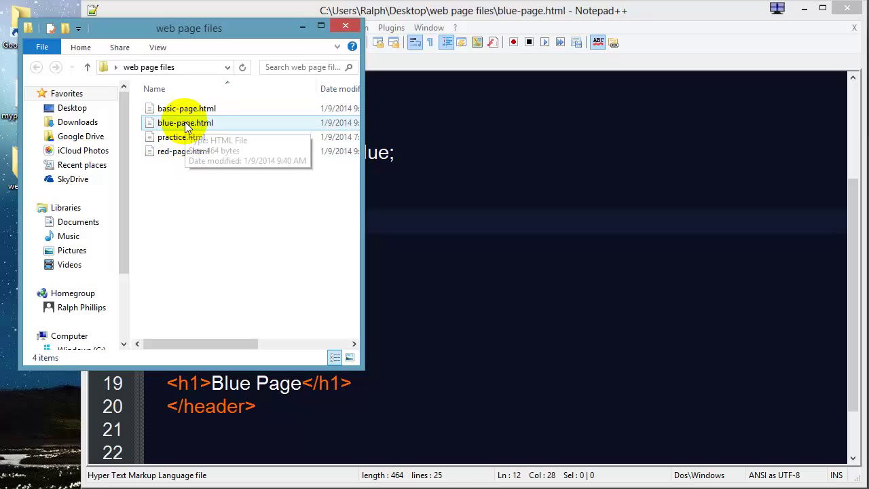
mouse_move(185, 122)
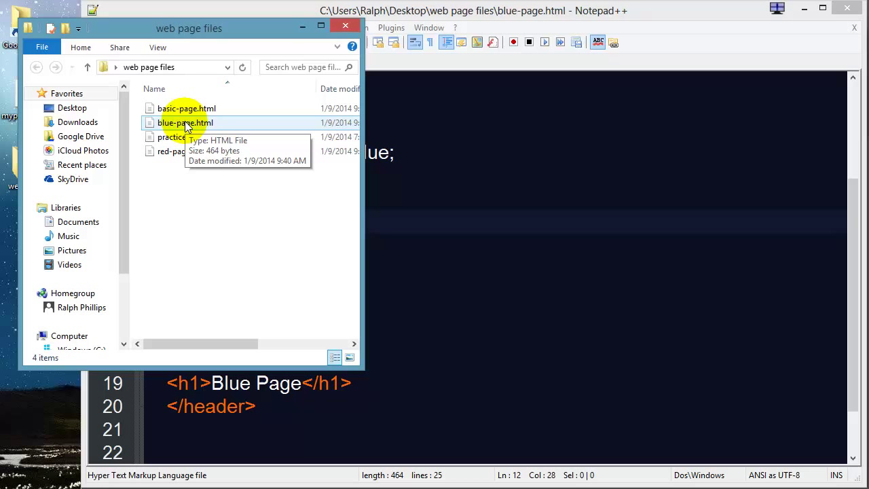
mouse_move(212, 29)
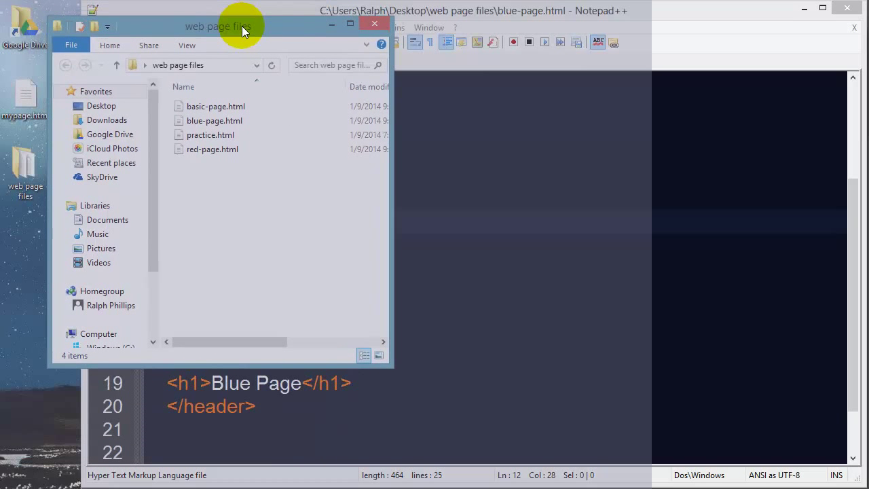
left_click_drag(217, 27, 253, 57)
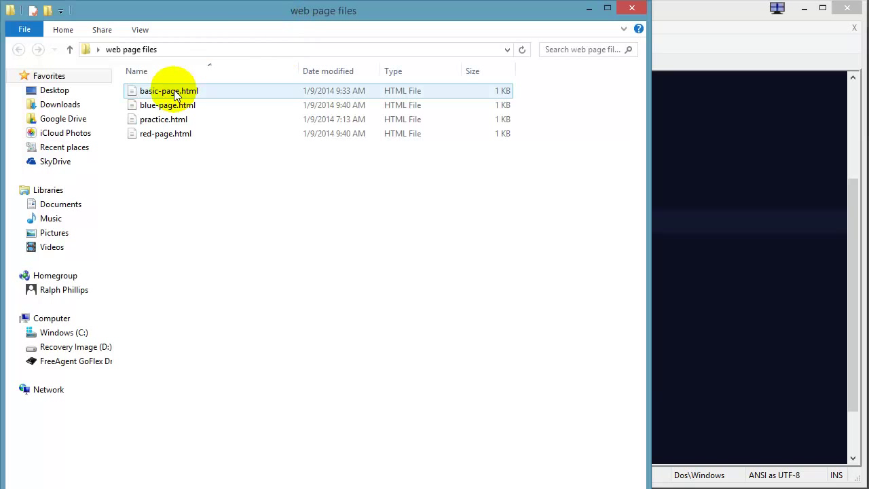
left_click(168, 104)
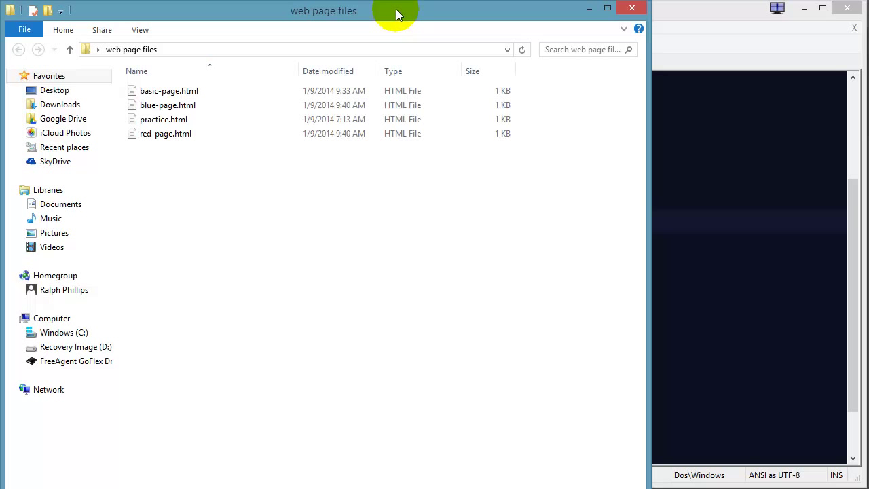
mouse_move(165, 105)
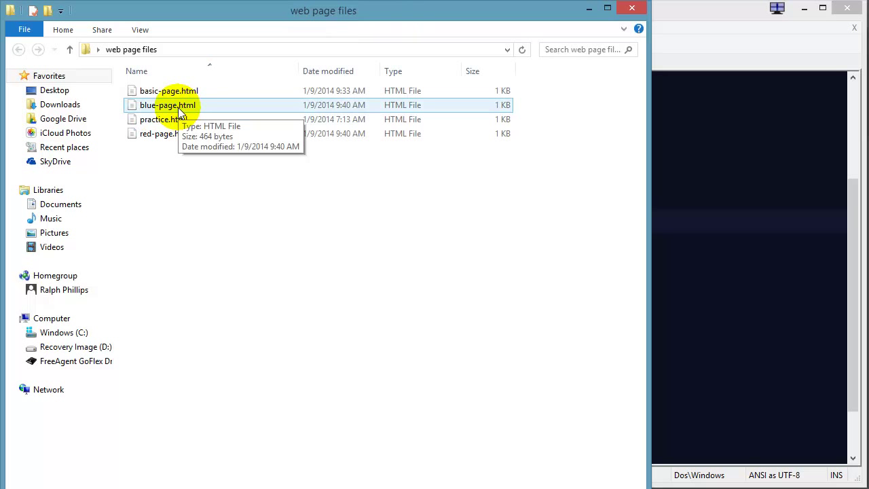
double_click(169, 105)
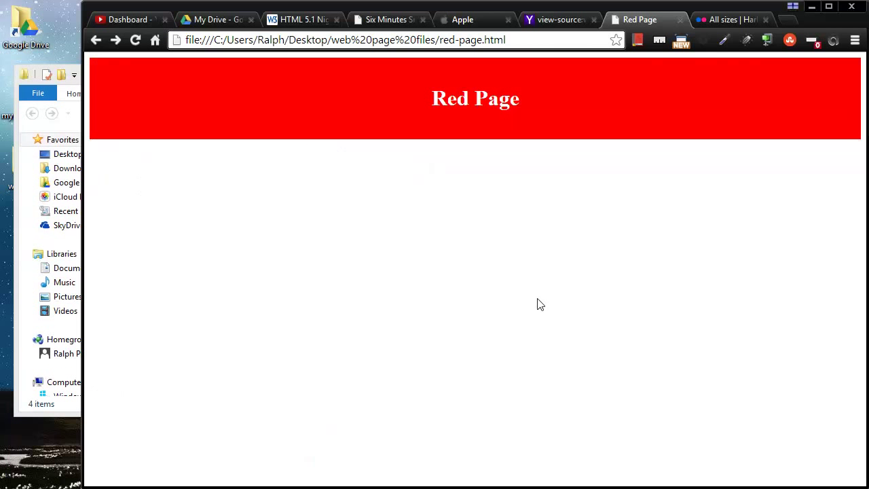
- Show the Flickr harbor photo page and bring up the photo's context menu
left_click(730, 19)
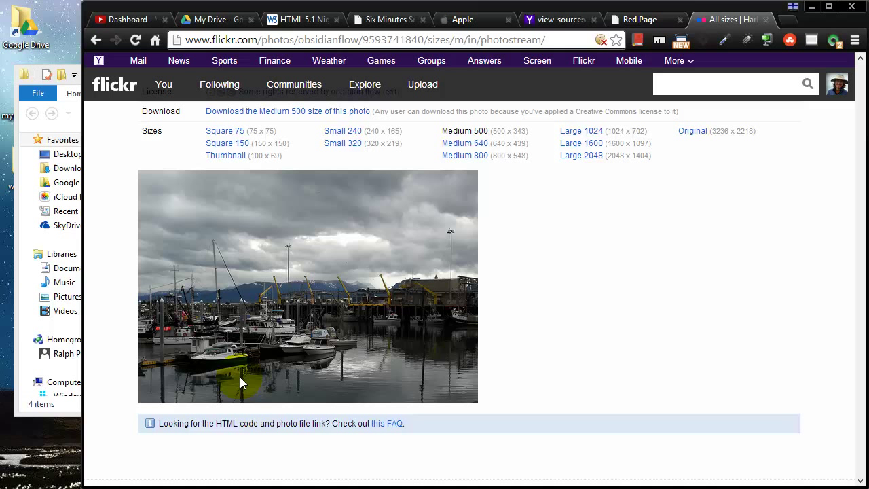
mouse_move(309, 281)
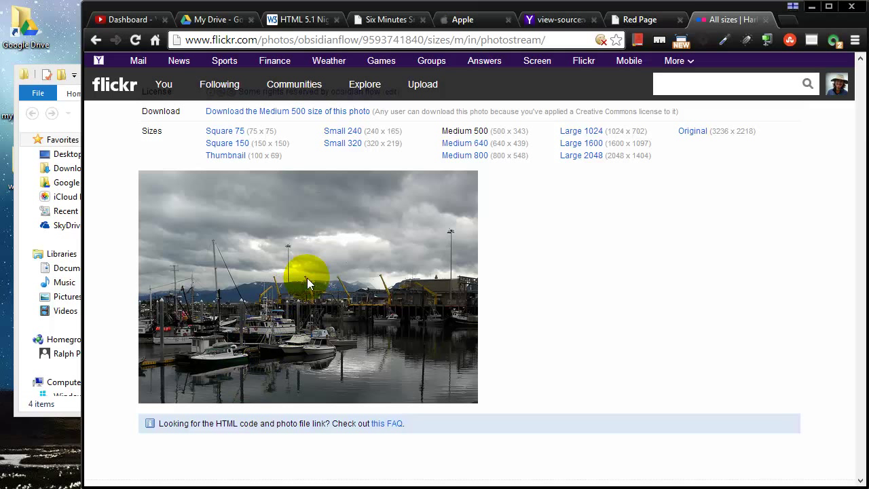
mouse_move(299, 291)
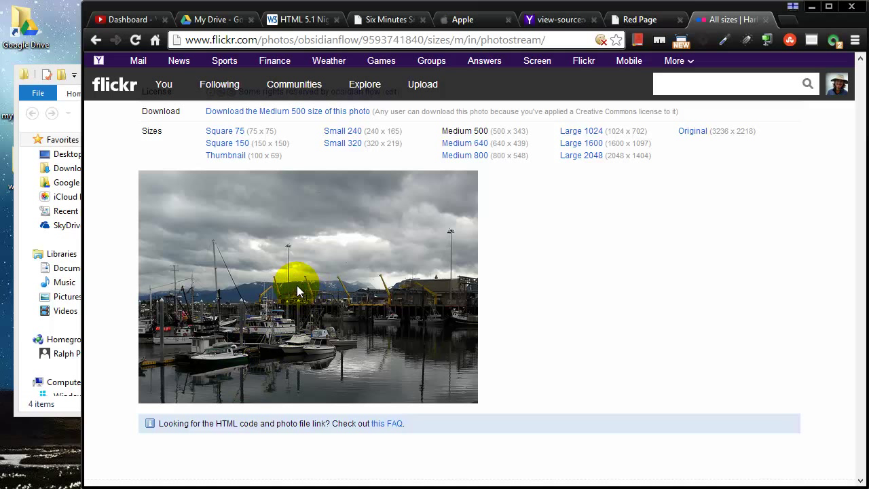
right_click(292, 287)
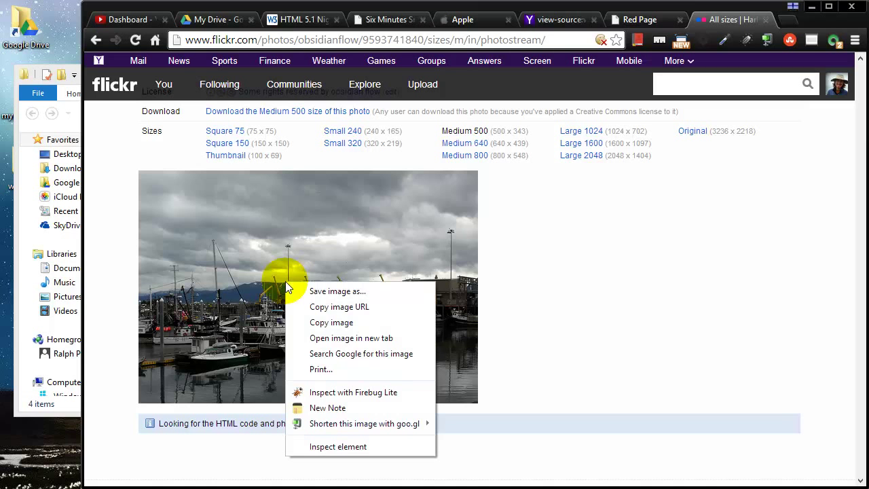
- Start saving the photo and create a new 'images' folder inside web page files
left_click(336, 291)
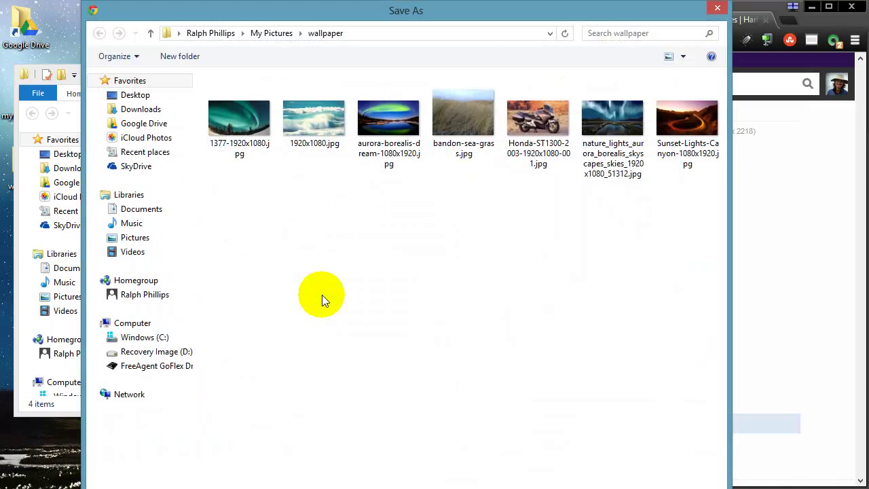
left_click(136, 95)
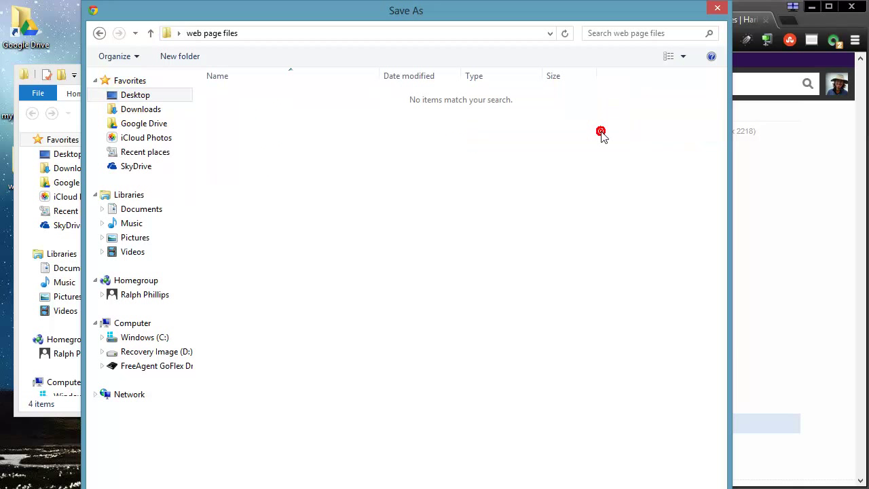
mouse_move(374, 250)
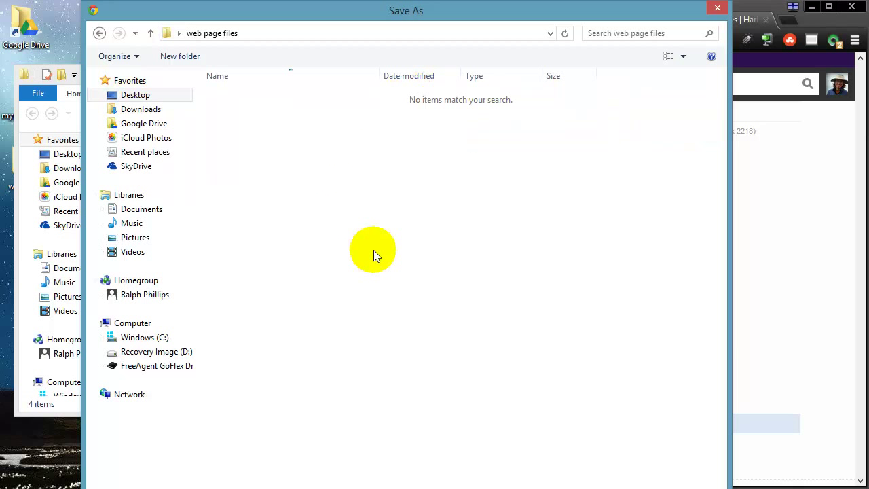
mouse_move(377, 255)
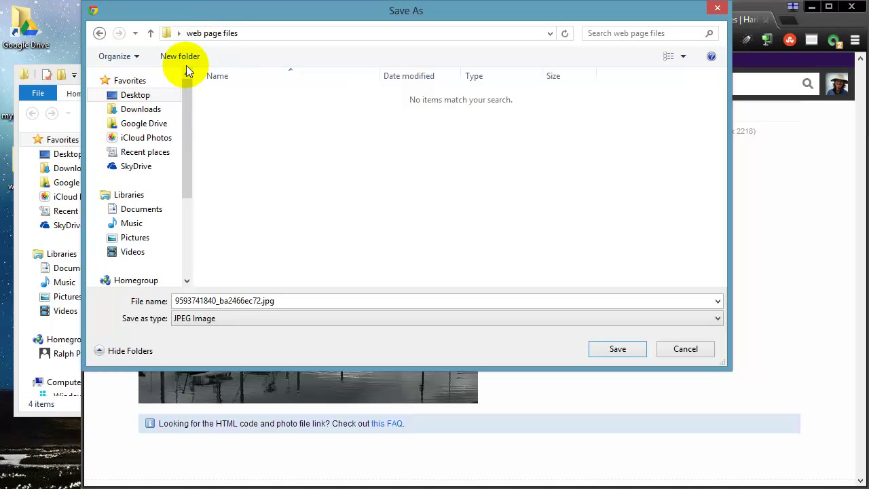
left_click(179, 56)
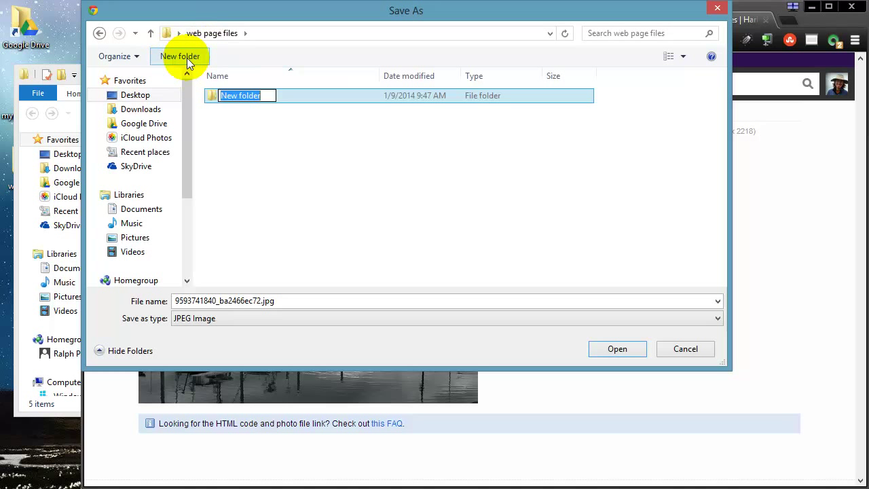
type("images")
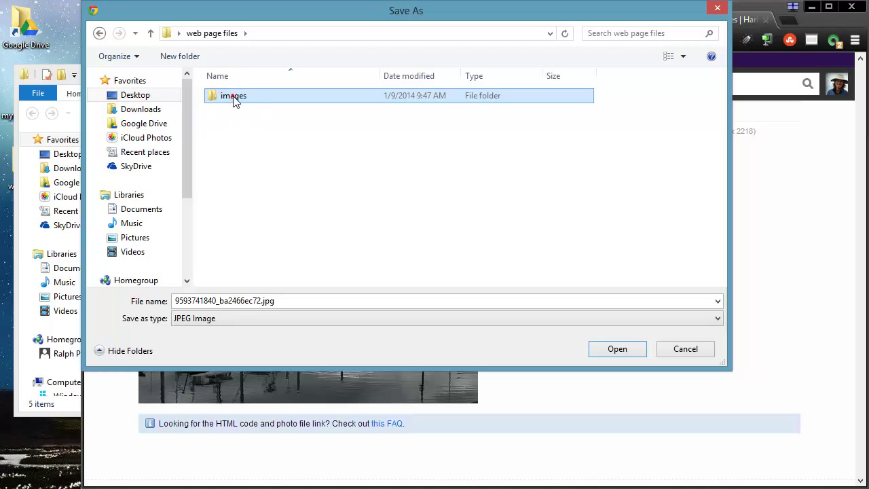
double_click(233, 95)
type("homer-a")
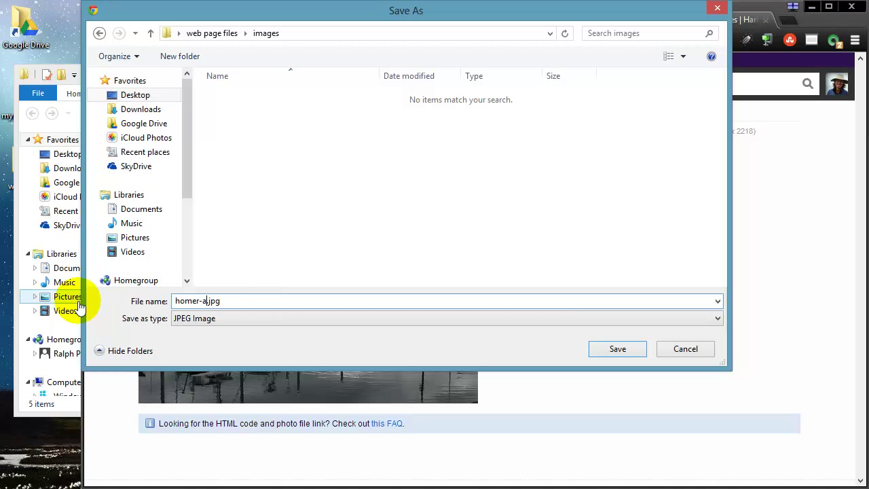
- Save the photo into the images folder as homer-alaska.jpg
type("laska")
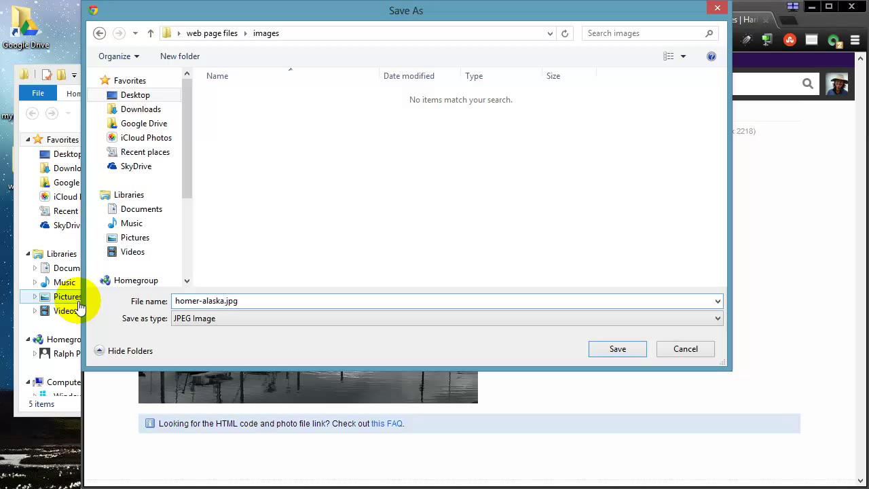
mouse_move(291, 304)
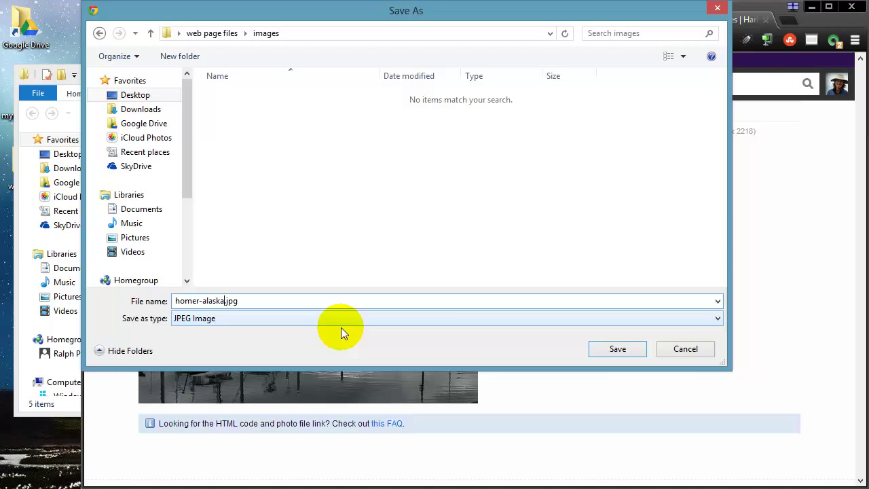
left_click(617, 347)
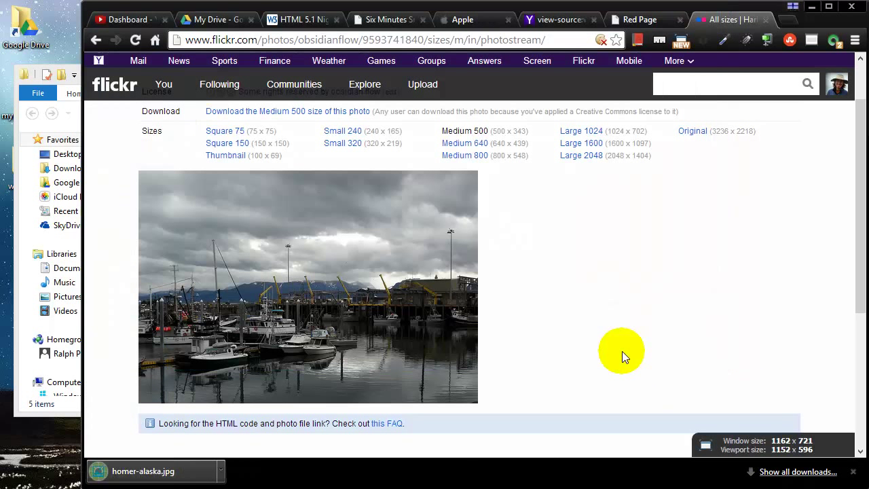
mouse_move(75, 88)
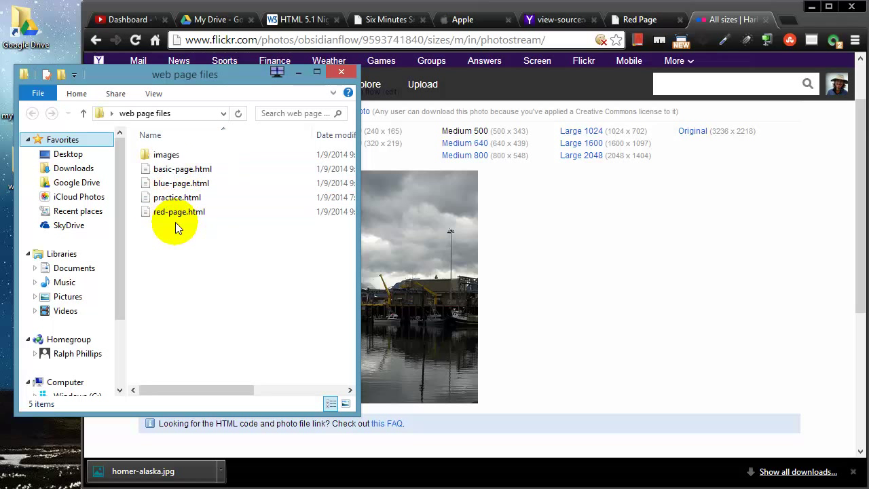
- Check that homer-alaska.jpg sits in the images folder, then return to Notepad++
left_click(166, 155)
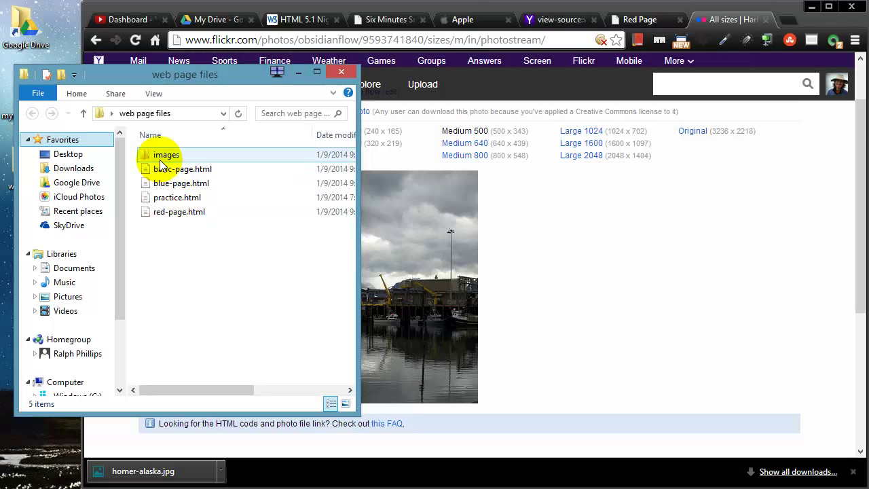
double_click(166, 155)
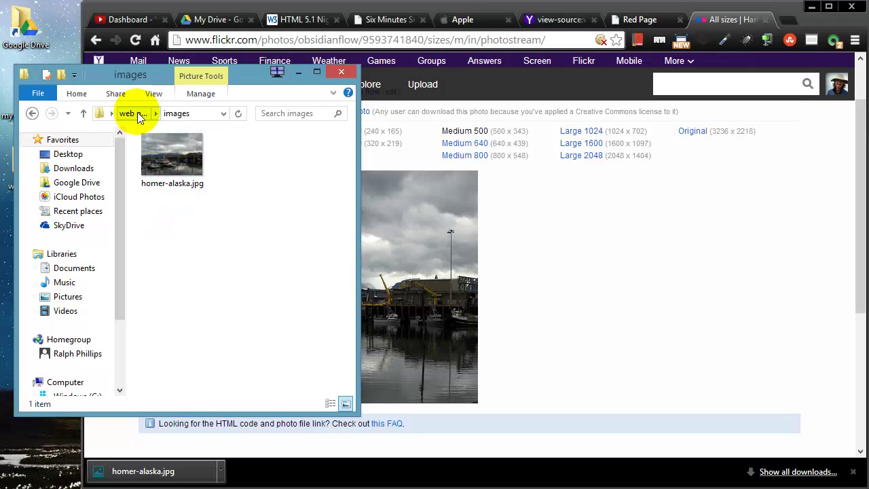
left_click(130, 114)
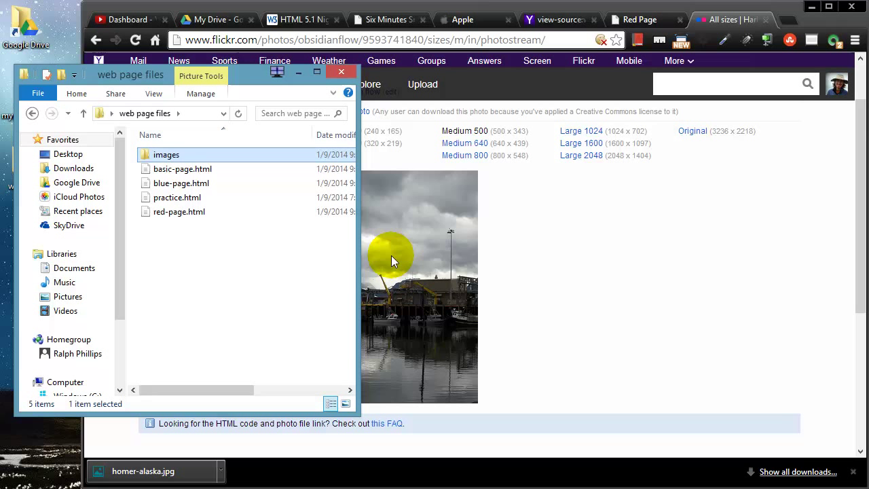
mouse_move(445, 473)
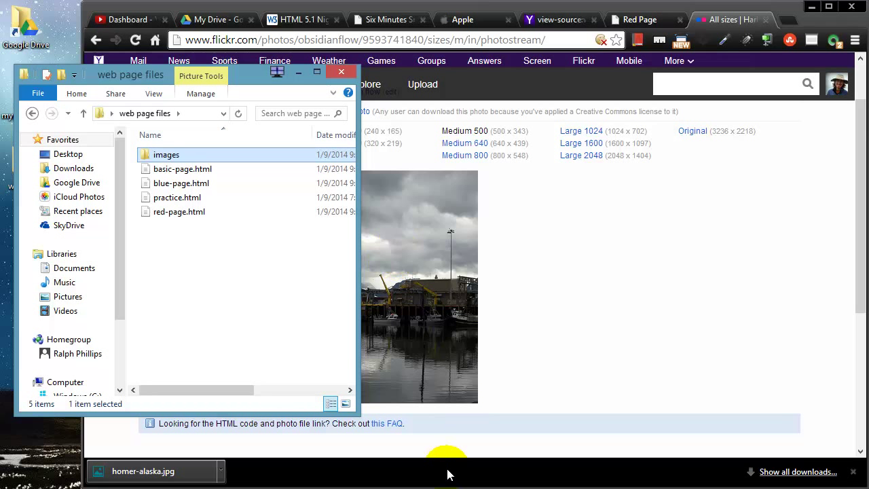
left_click(180, 212)
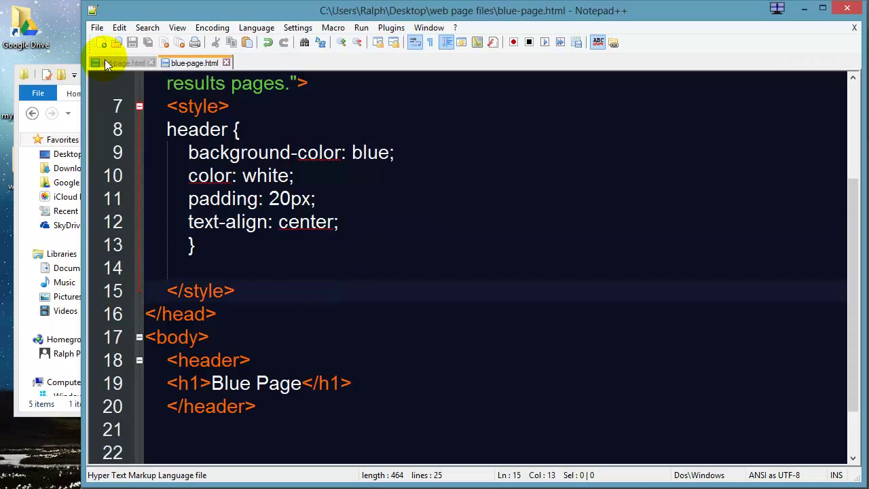
- Add an empty <figure></figure> element to red-page.html
left_click(121, 63)
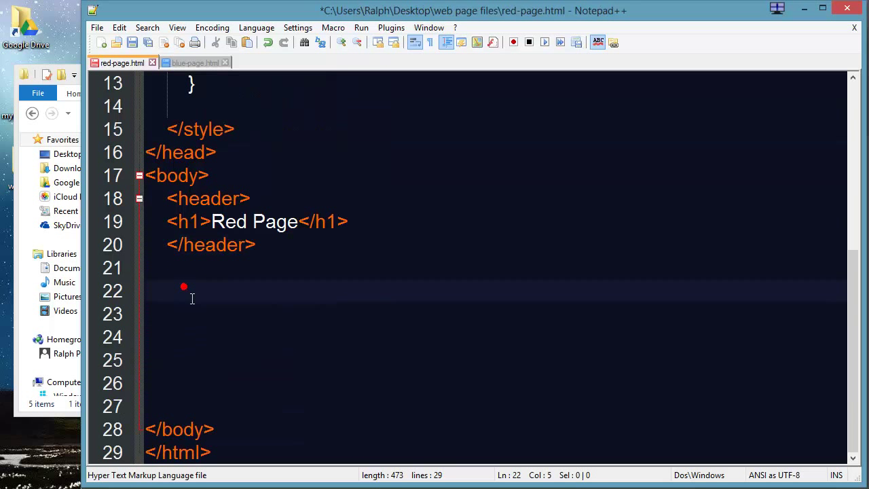
type("<figure>")
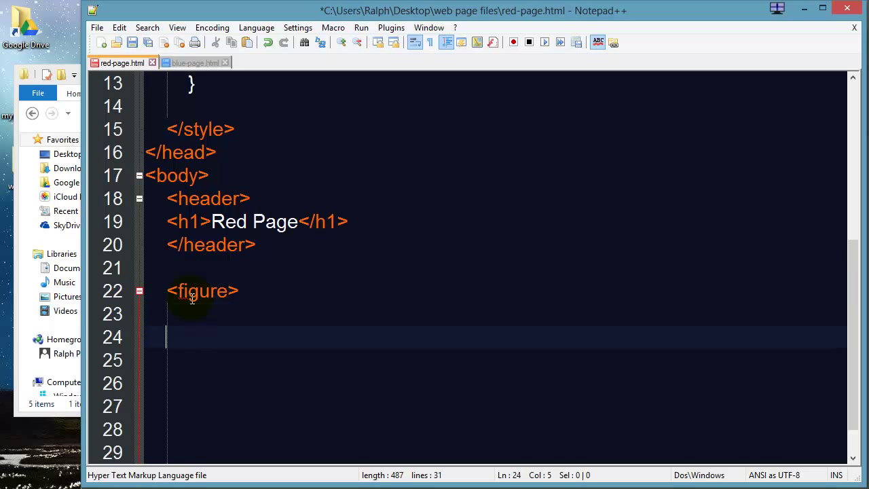
type("</fig")
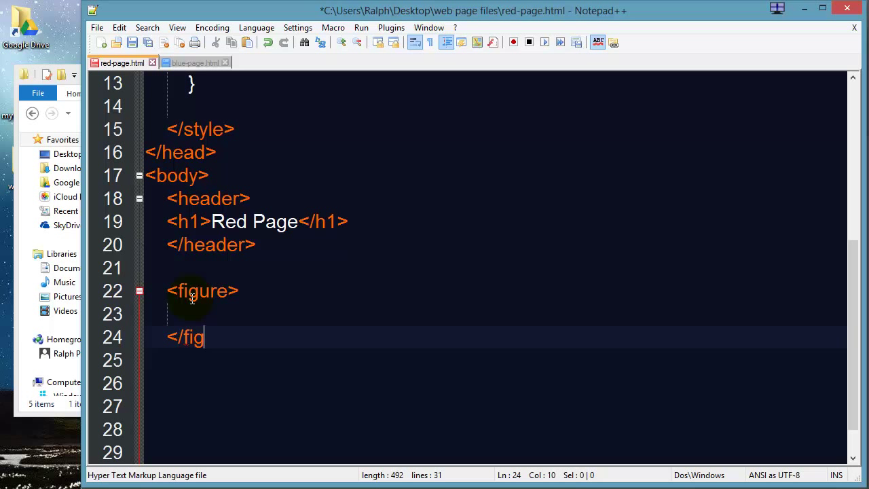
type("ure>")
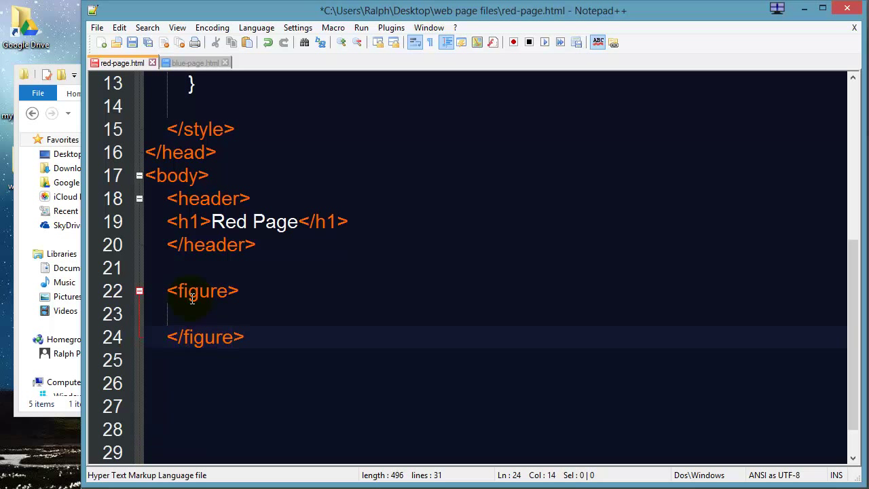
- Insert <img src="homer-alaska.jpg" alt="harbor at Homer, Alaska"> inside the figure and switch to the browser
left_click(197, 312)
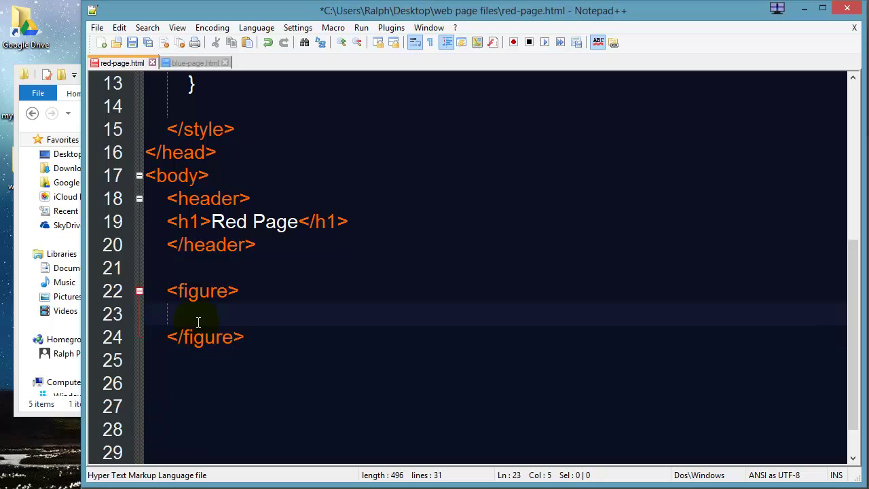
type("<img")
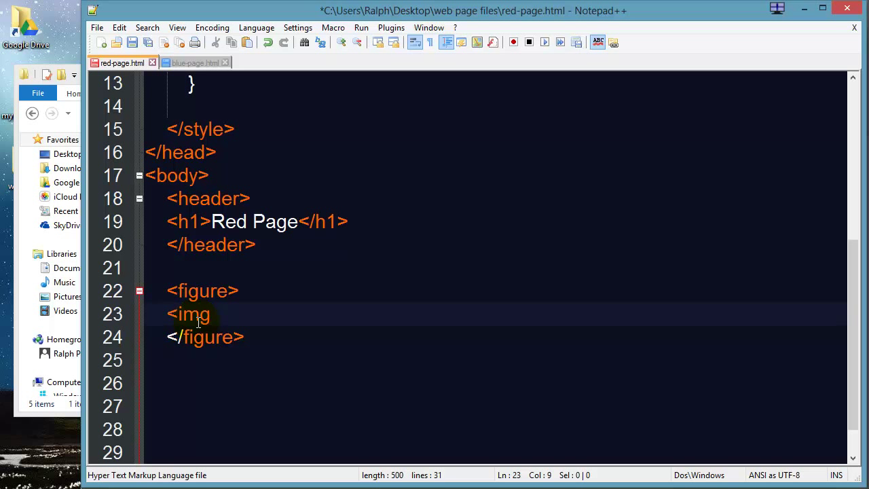
type("src=\"")
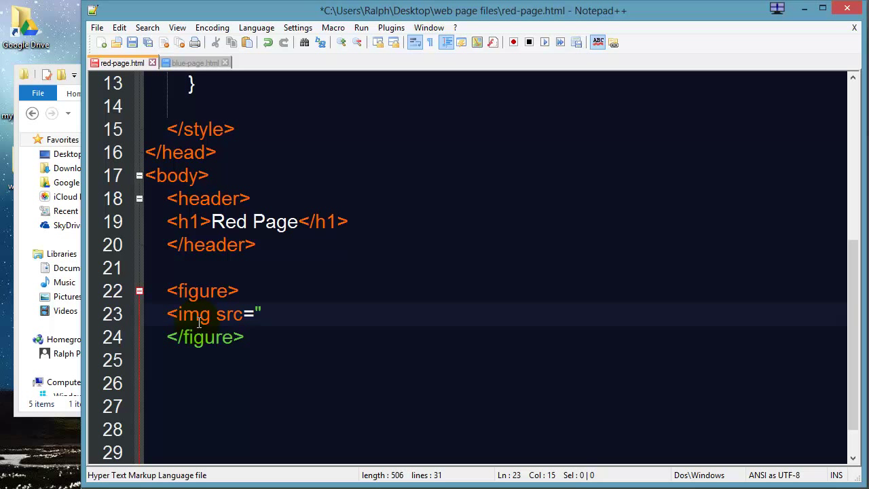
mouse_move(231, 399)
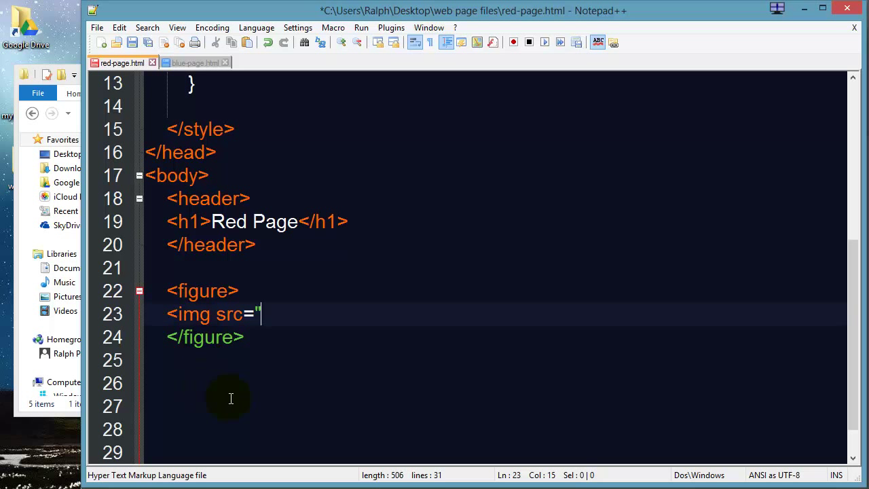
mouse_move(247, 410)
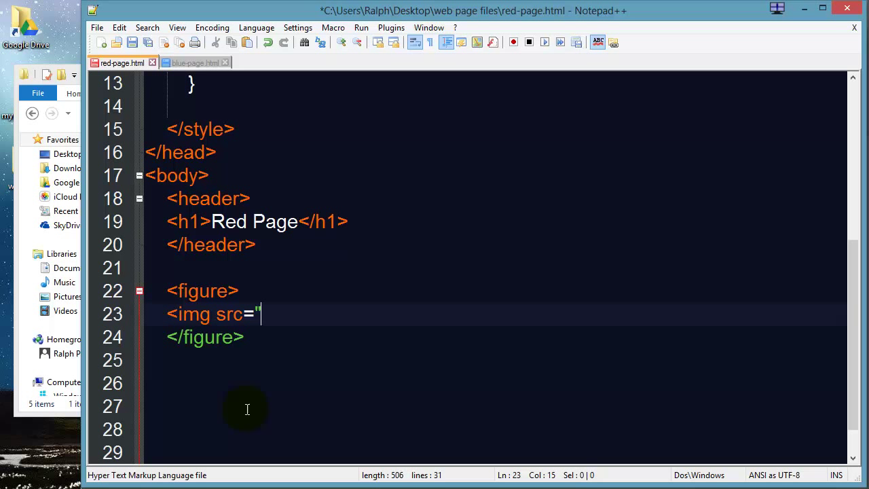
type("homer-alask")
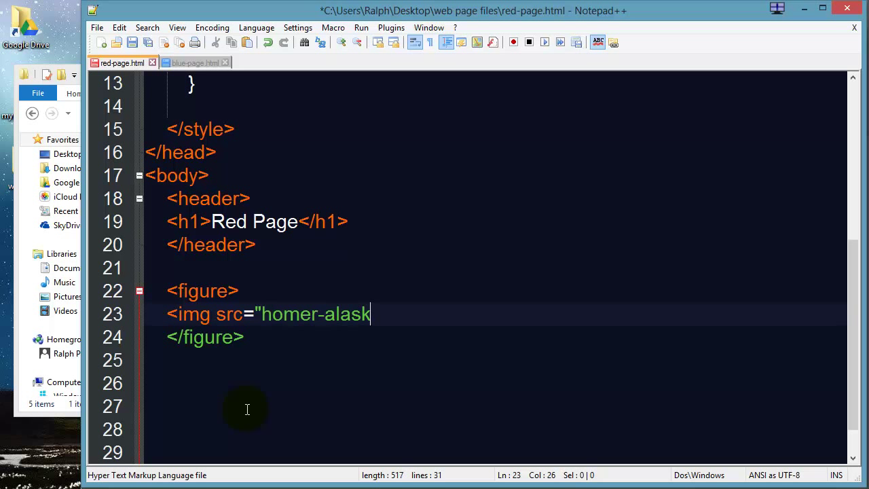
type("a.jpg\"")
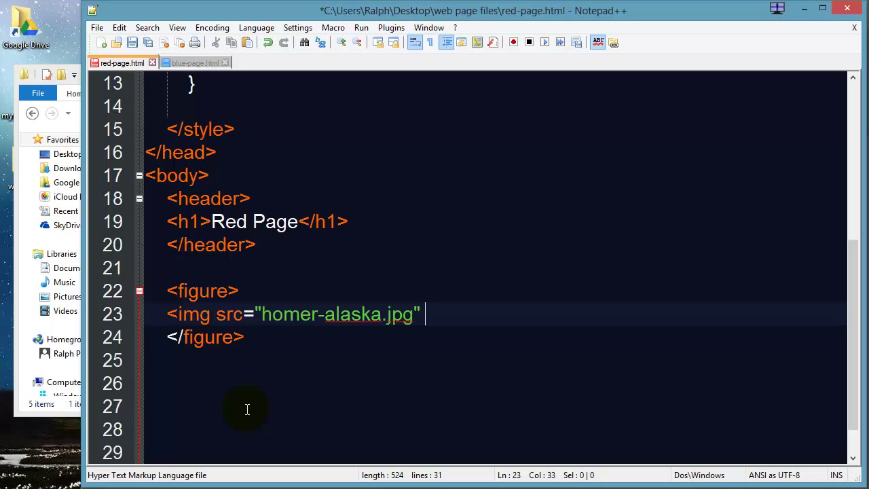
type("alt")
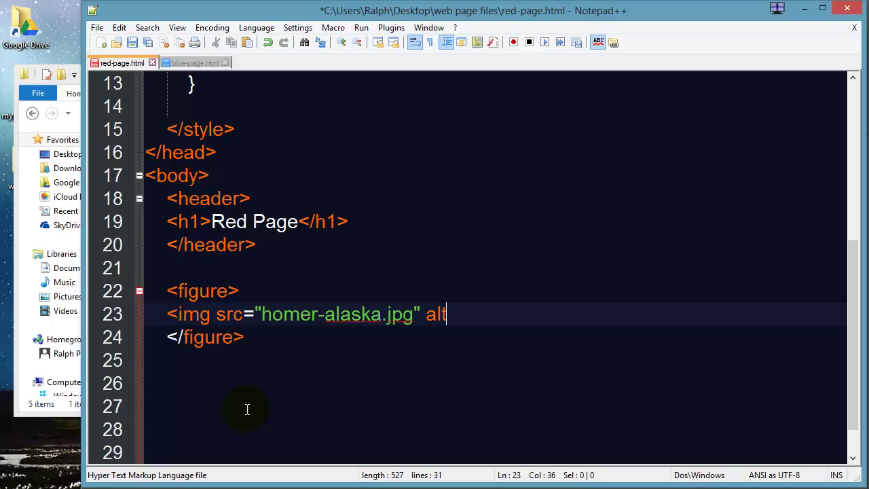
type("=\"har")
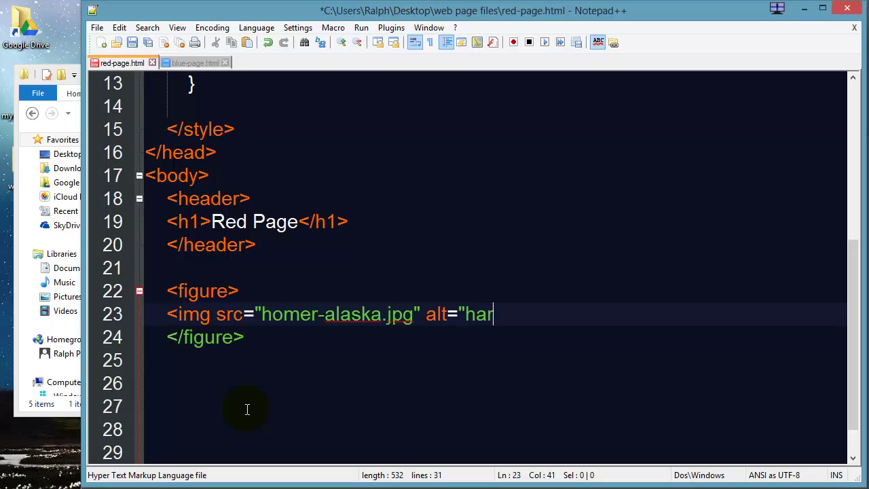
type("bor at")
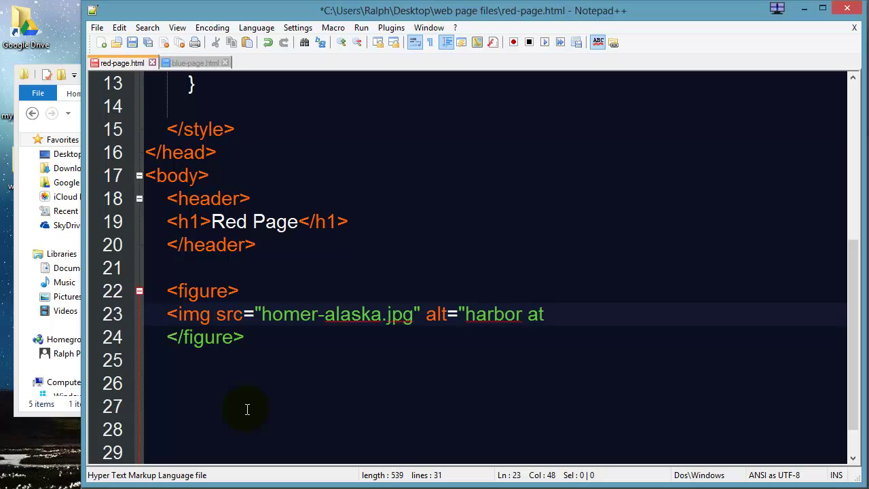
type("Homer, Alaska")
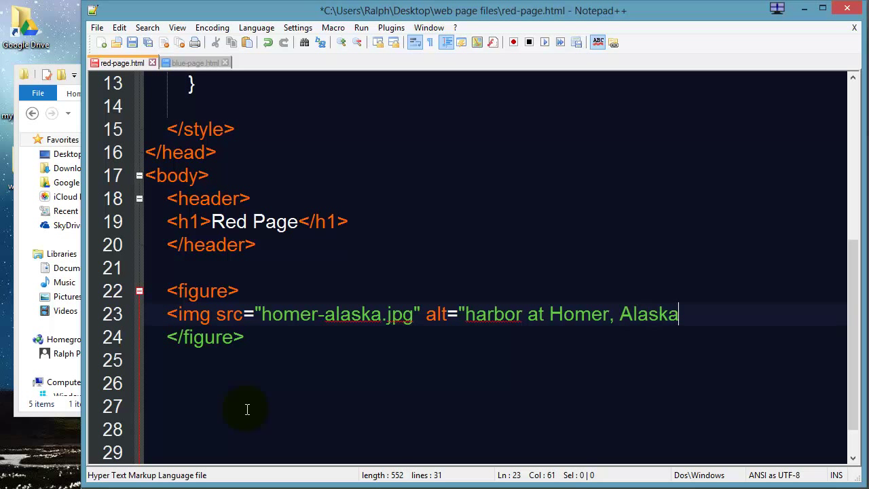
type("\">")
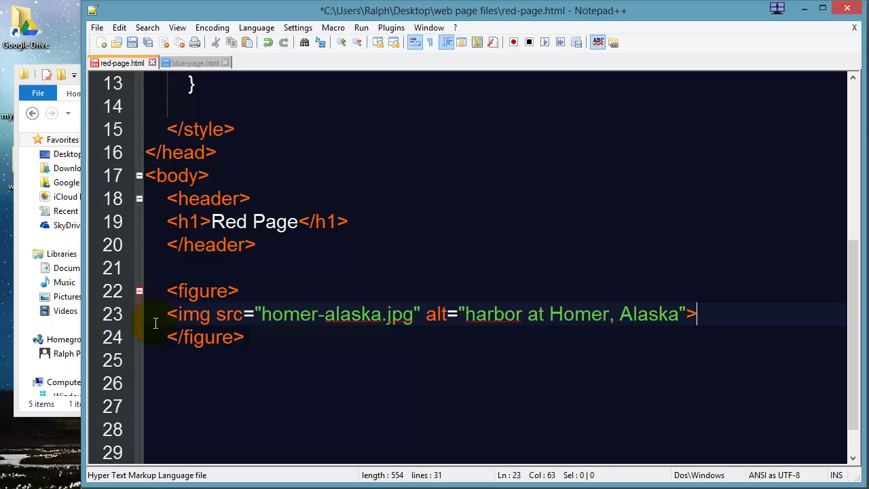
mouse_move(168, 330)
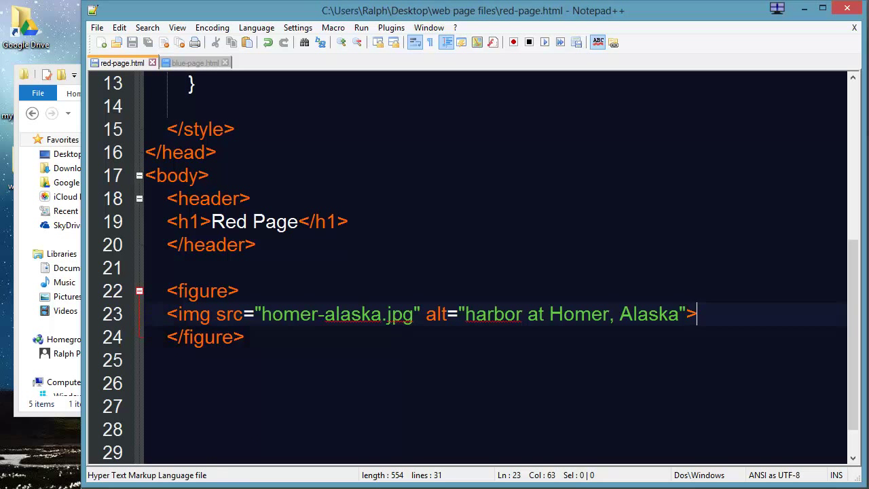
left_click(640, 19)
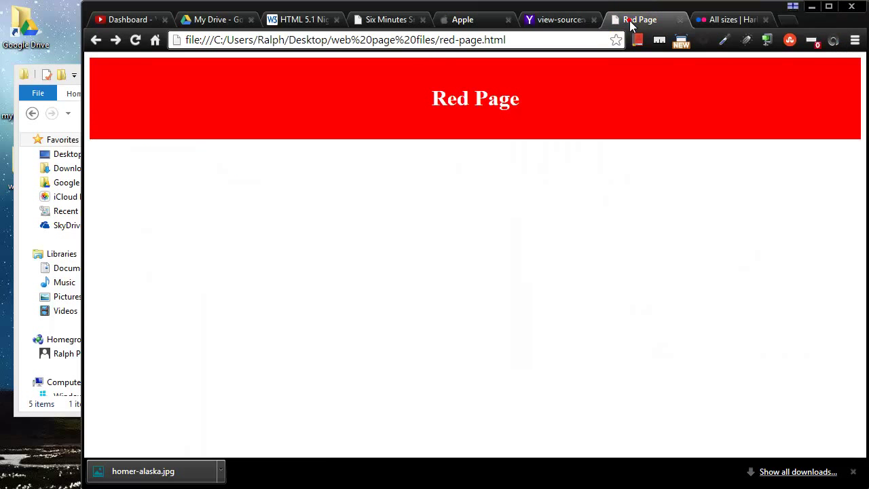
- Reload Red Page, which shows only a broken-image placeholder
left_click(136, 39)
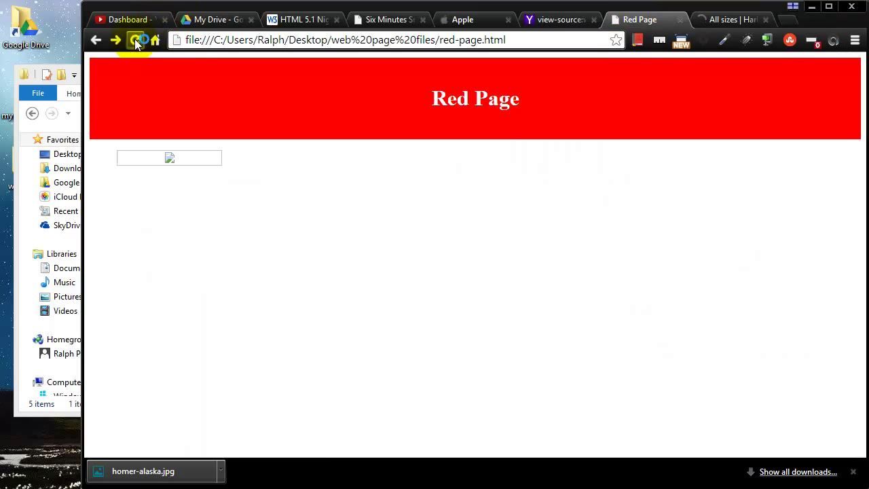
mouse_move(175, 163)
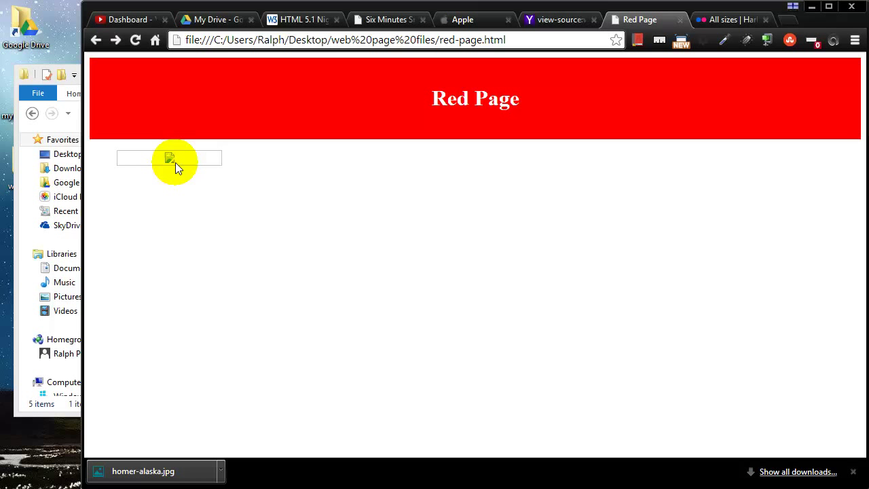
mouse_move(157, 361)
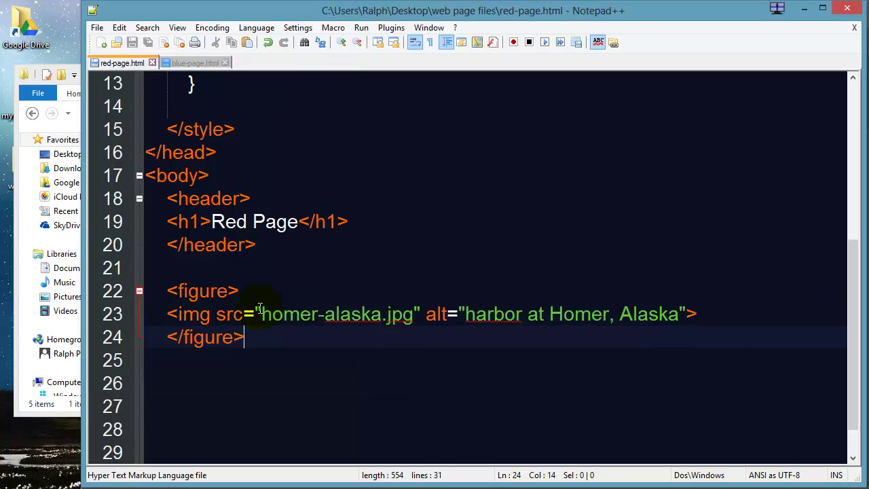
- Prefix the img src with images/ so it points to images/homer-alaska.jpg
type("images/")
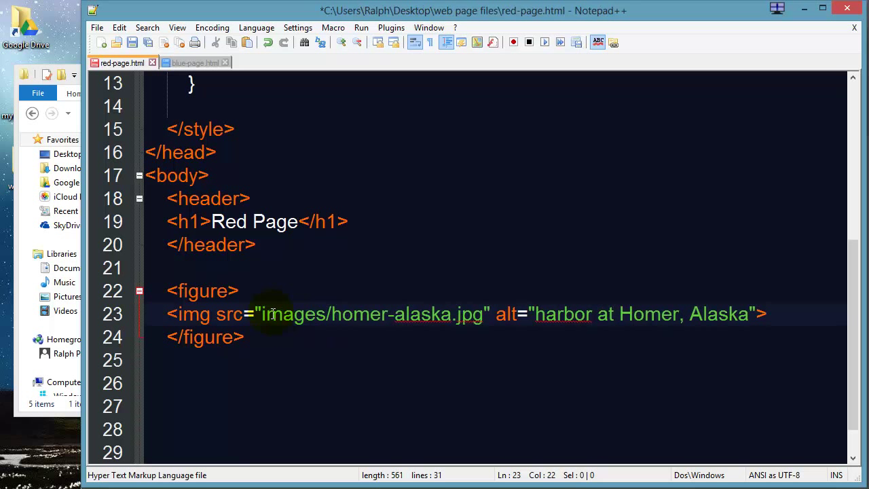
mouse_move(385, 325)
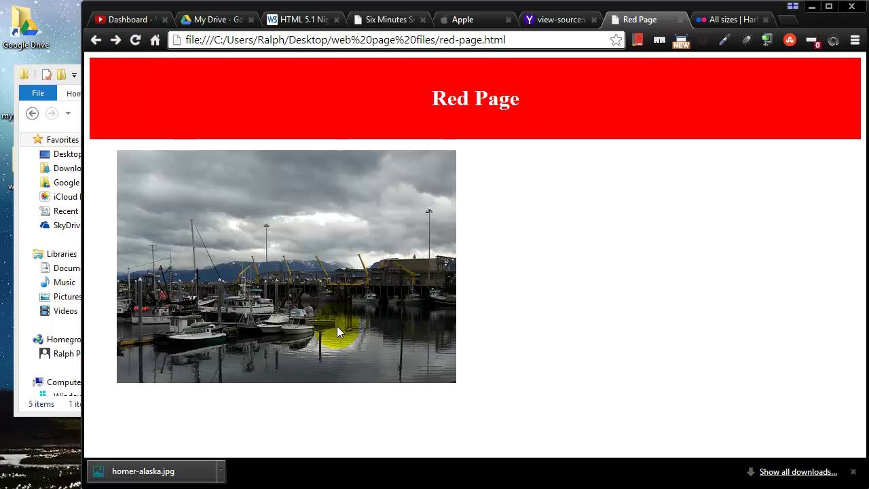
mouse_move(386, 265)
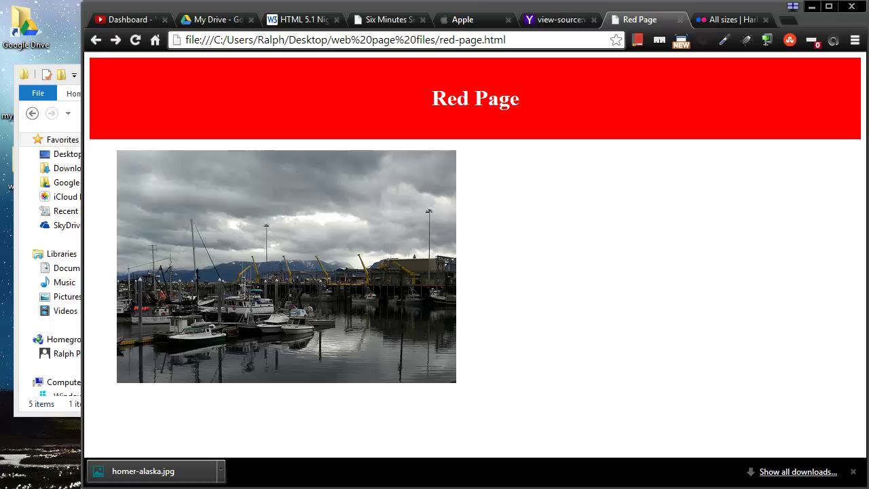
mouse_move(703, 315)
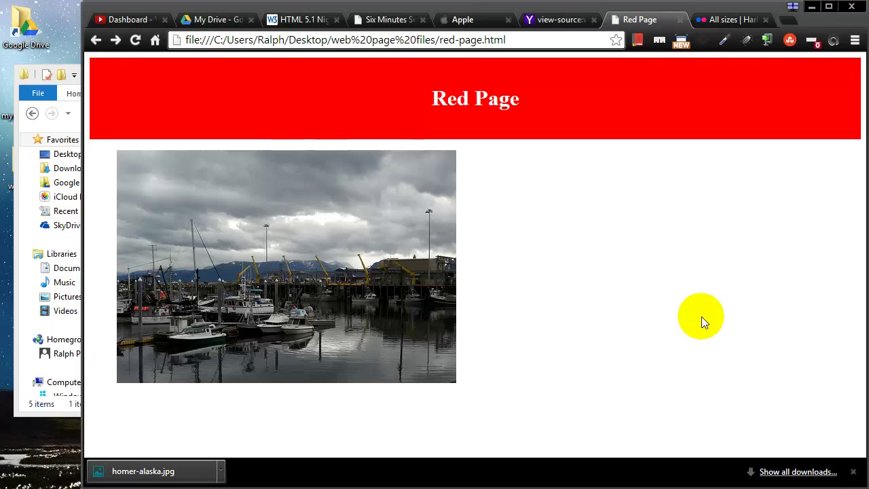
mouse_move(545, 179)
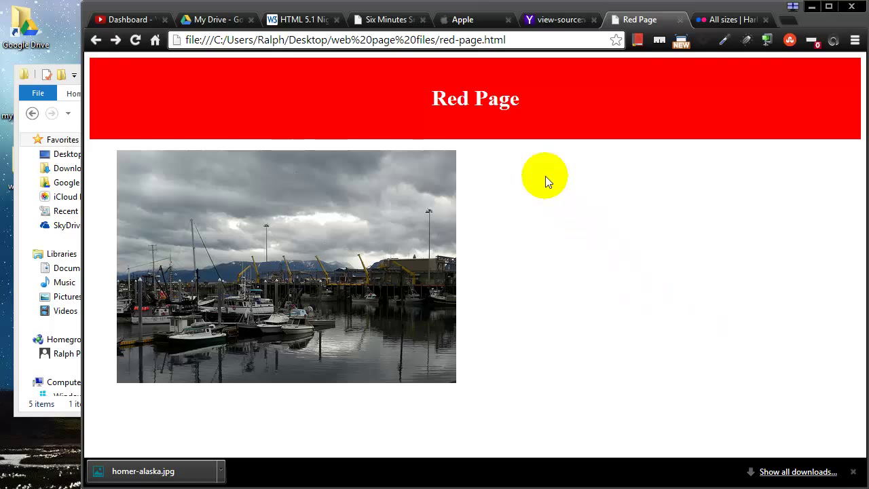
mouse_move(17, 212)
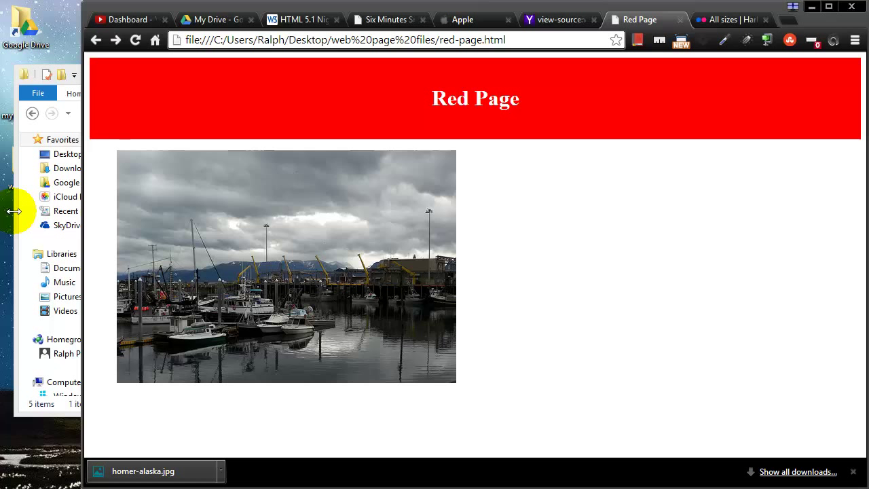
- Bring the web page files folder window back to the front
left_click(62, 254)
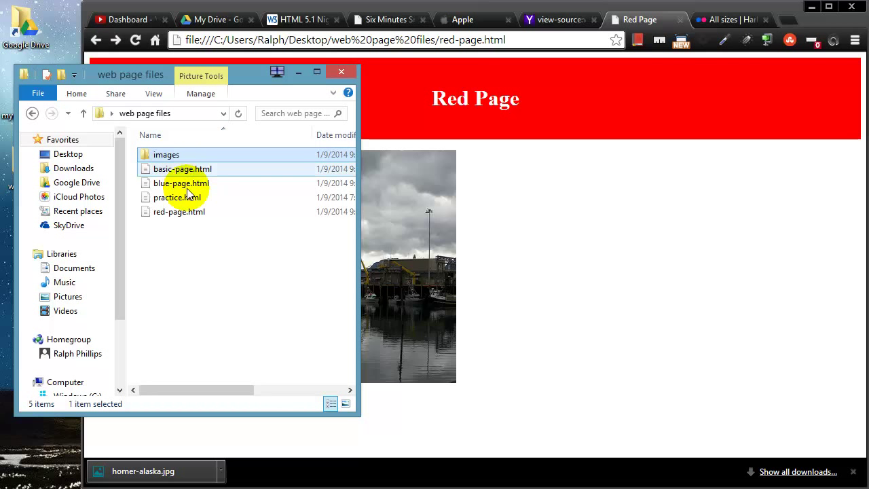
mouse_move(166, 155)
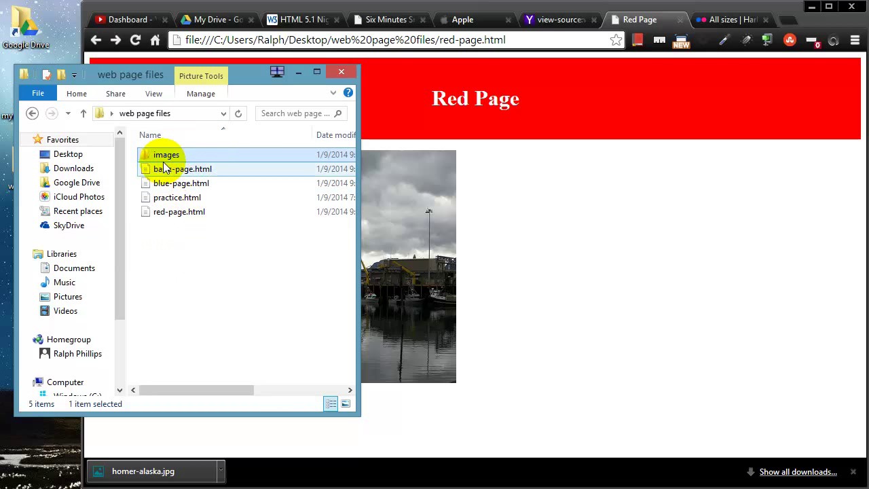
mouse_move(165, 155)
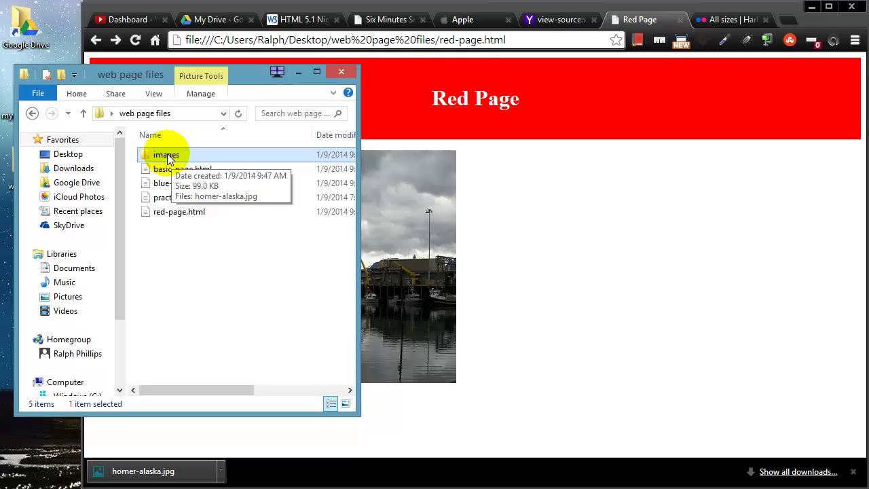
- Create a new 'photos' folder inside the images folder
double_click(166, 155)
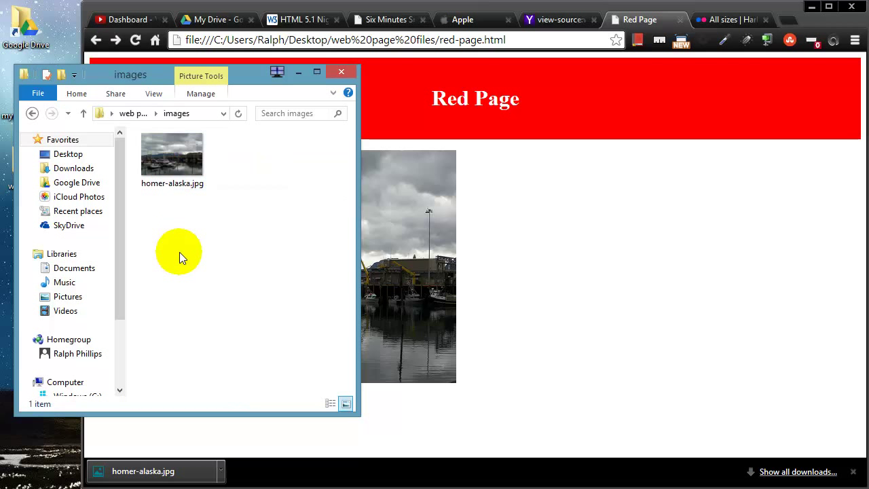
right_click(179, 251)
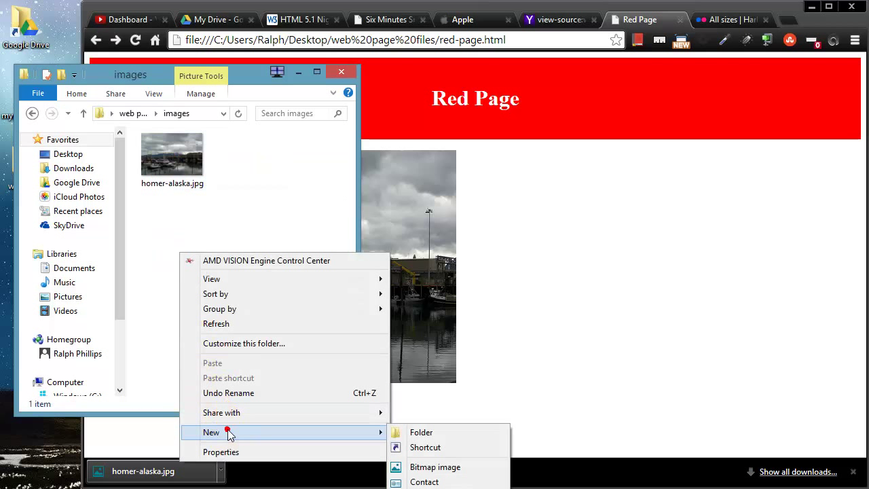
left_click(421, 431)
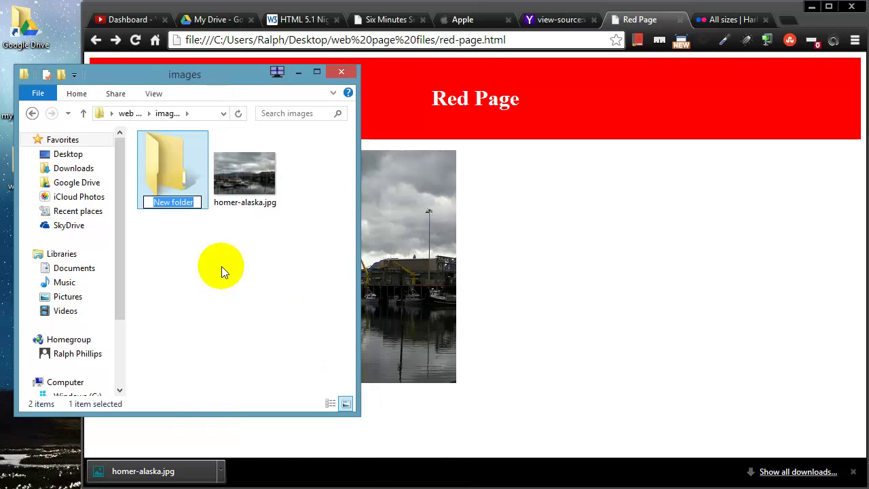
type("photos")
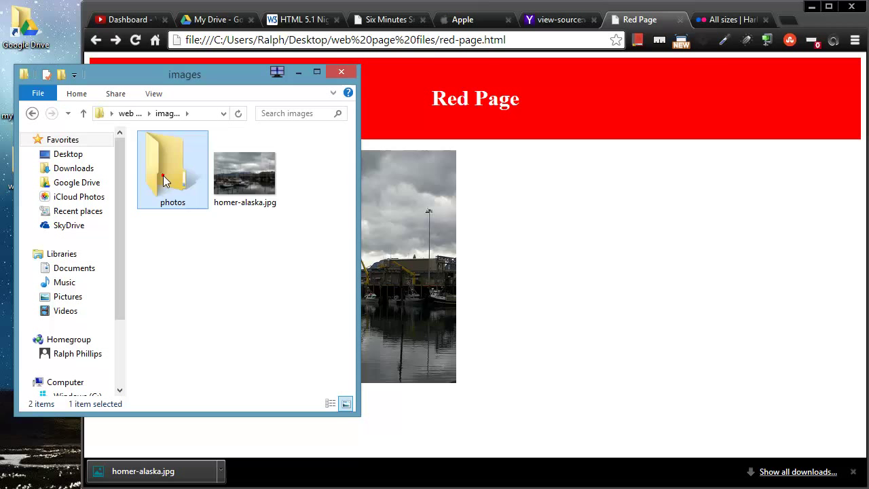
- Create a new 'alaska' folder inside the photos folder
double_click(173, 170)
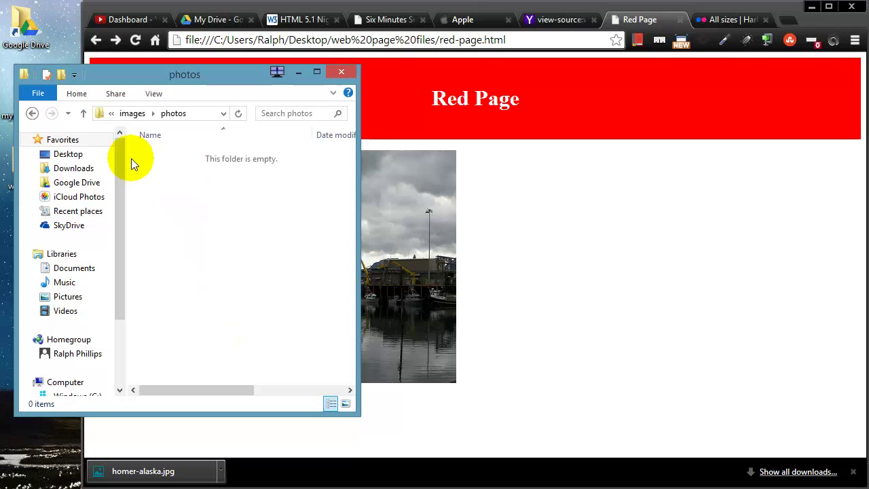
right_click(207, 251)
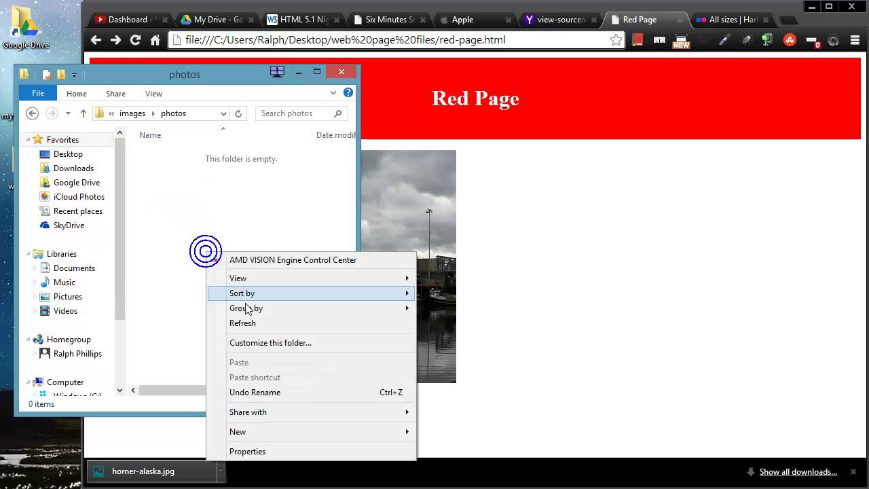
left_click(236, 432)
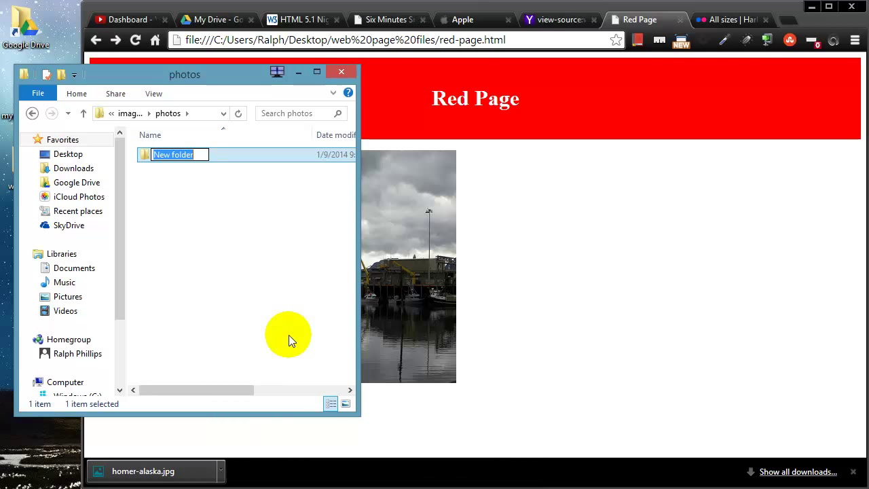
type("ala")
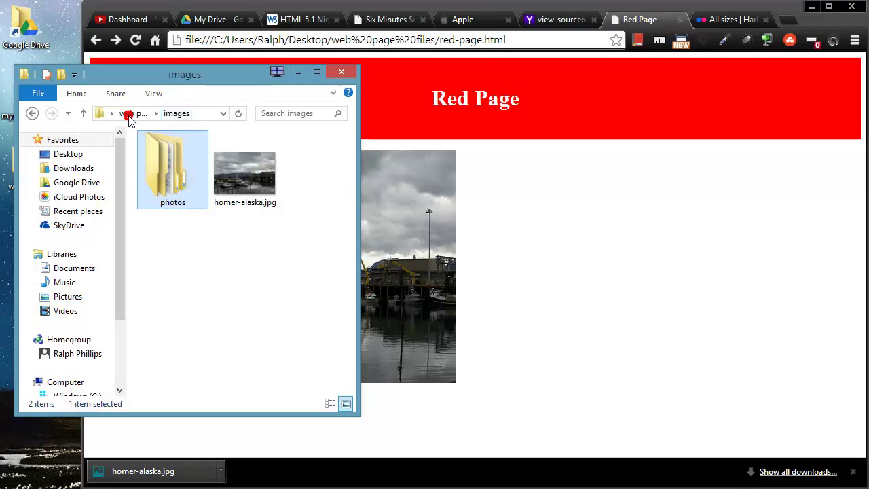
- Move homer-alaska.jpg into the photos/alaska folder and look inside it
left_click(244, 168)
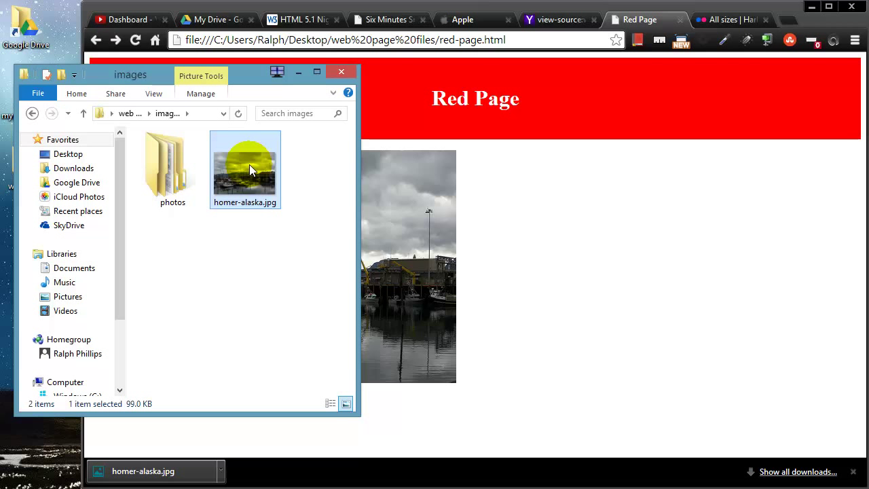
double_click(169, 165)
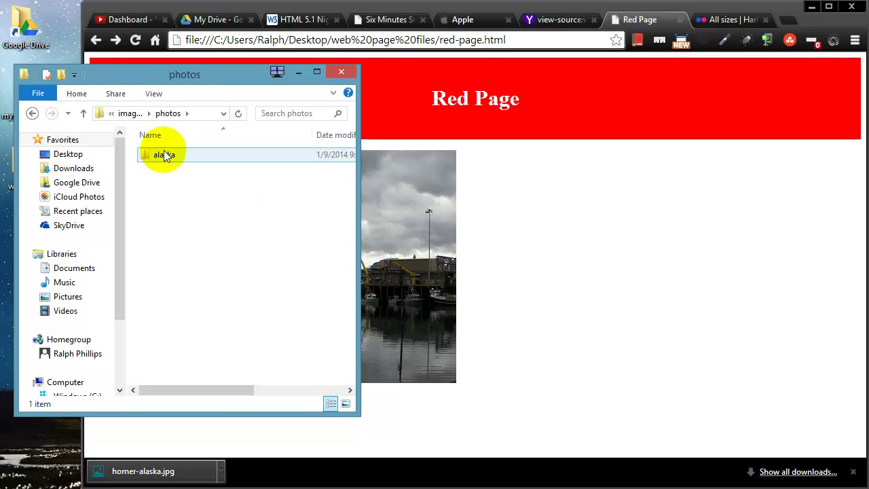
double_click(162, 155)
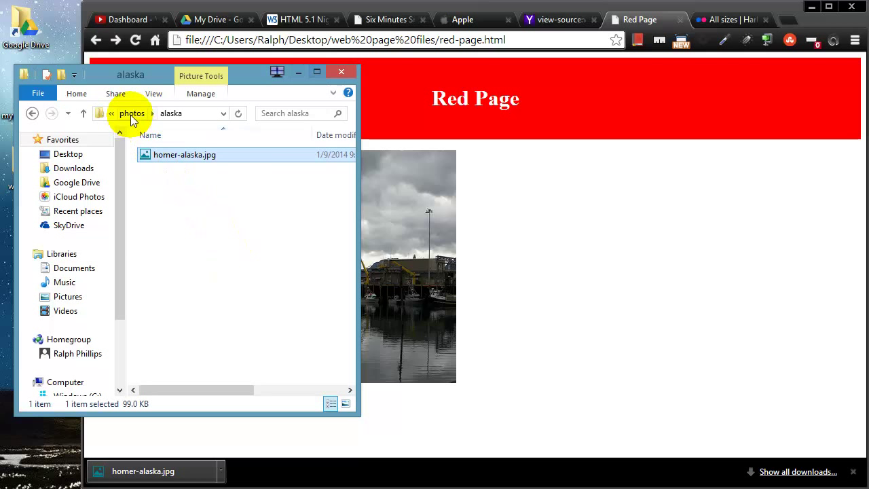
- Navigate back through images > photos > alaska to confirm the photo is there
left_click(127, 113)
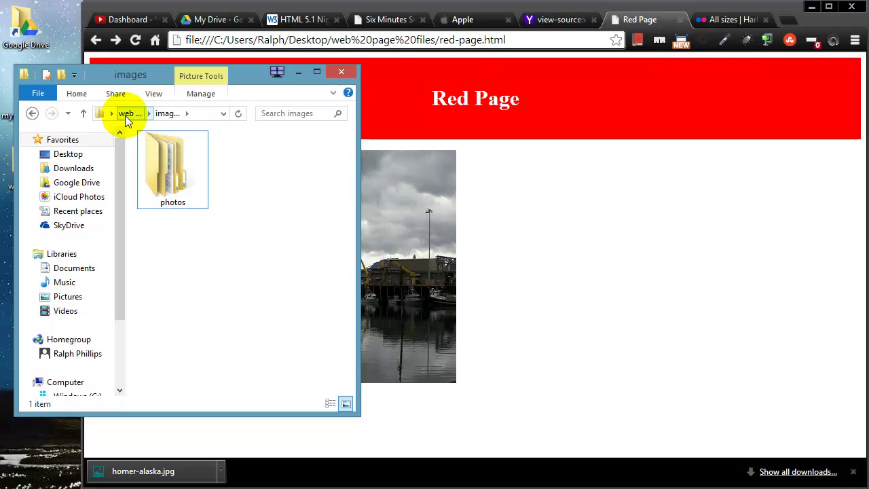
mouse_move(172, 163)
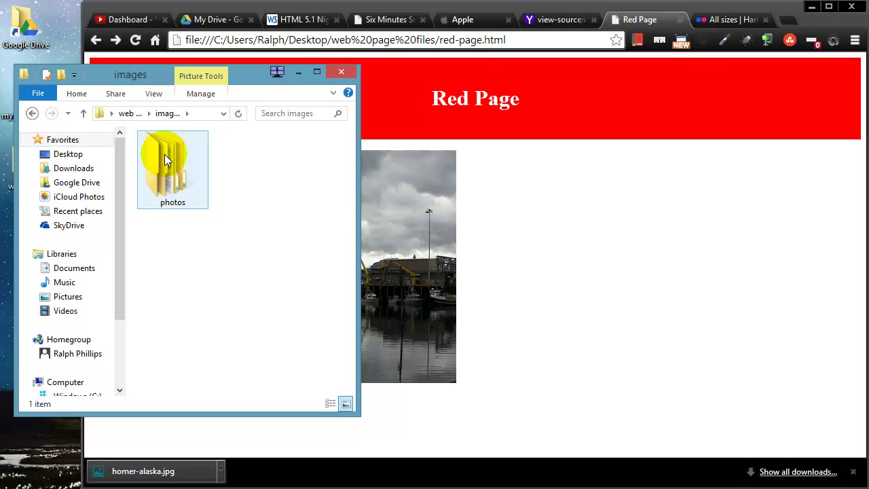
double_click(173, 169)
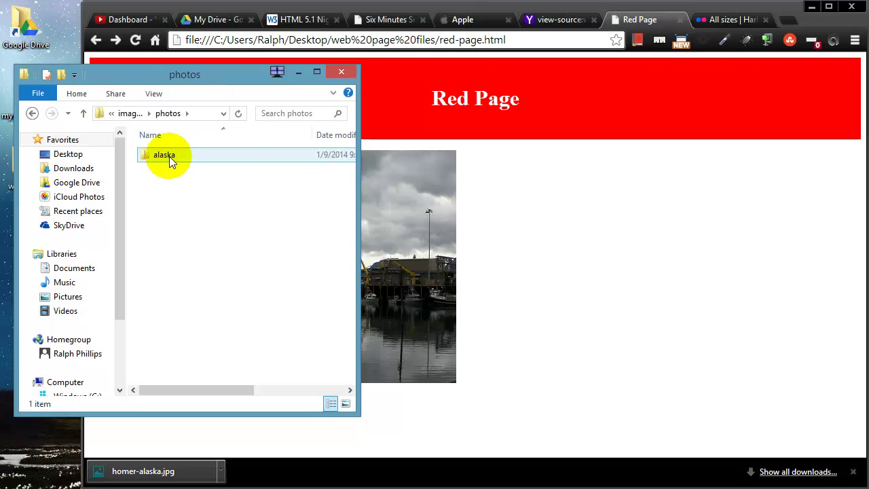
double_click(162, 155)
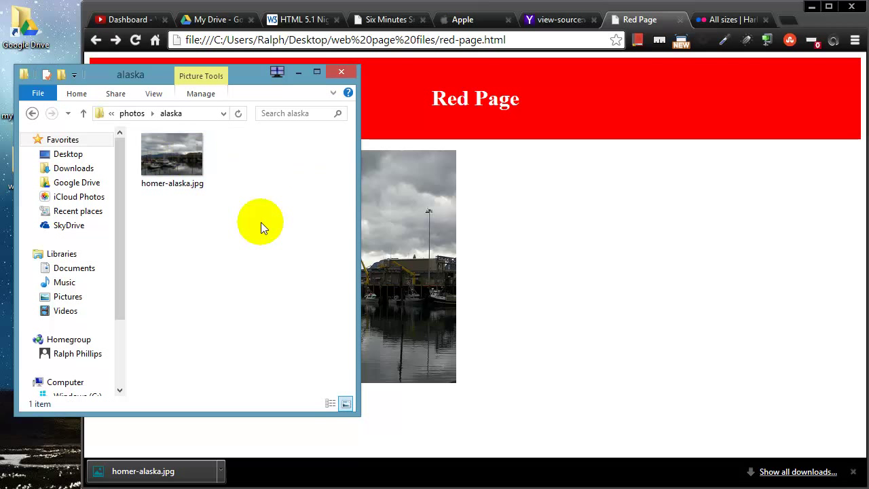
mouse_move(645, 336)
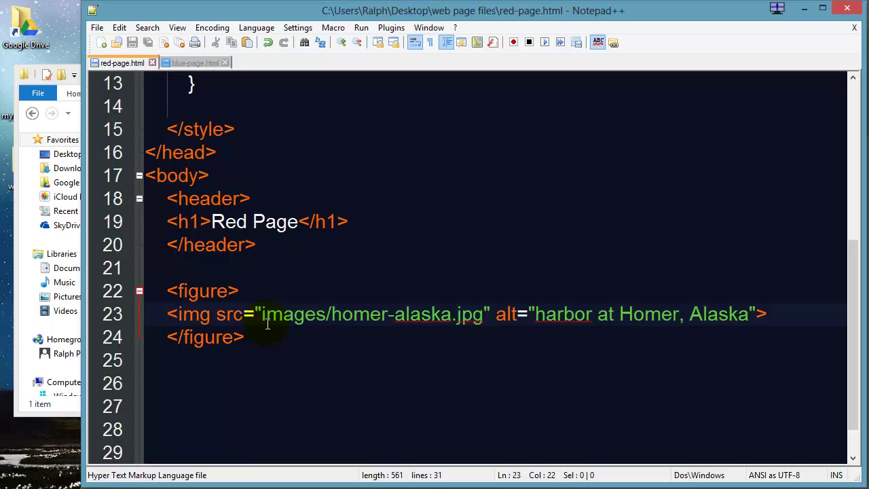
mouse_move(372, 339)
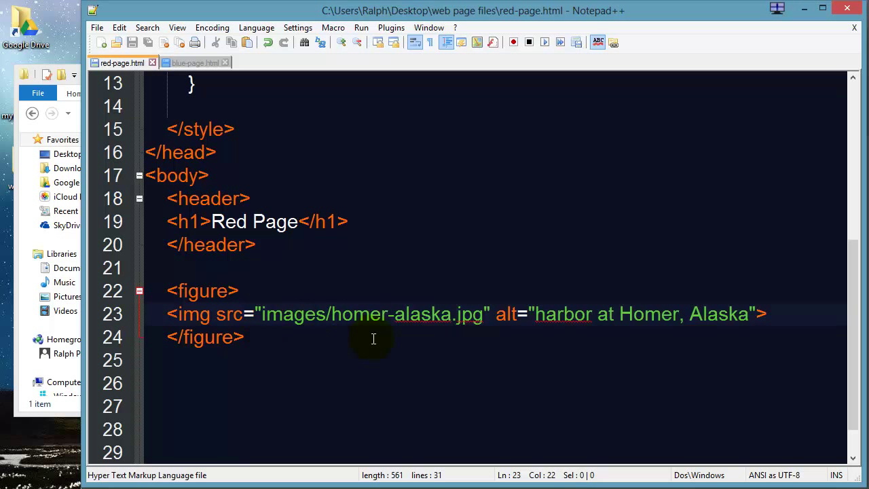
- Insert 'photos' into the img src path after images/ in red-page.html
type("photos/alaska")
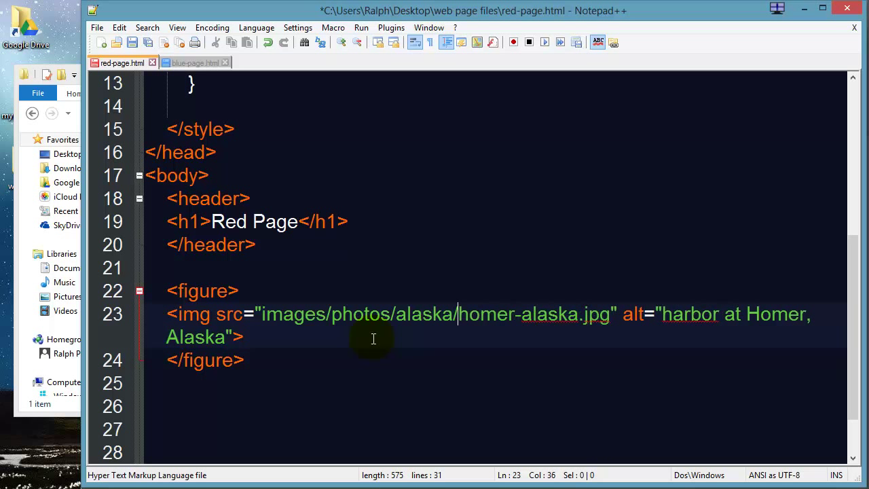
mouse_move(459, 314)
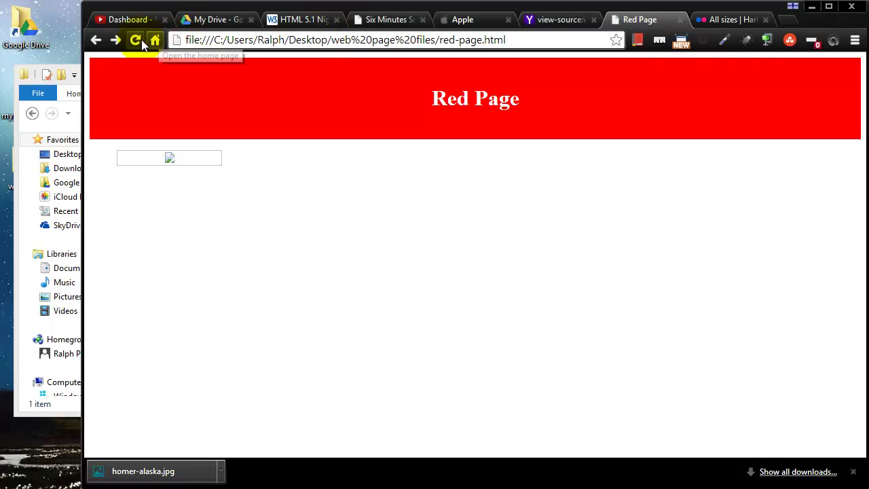
- Reload the Red Page in Chrome; the image now shows as broken
left_click(134, 39)
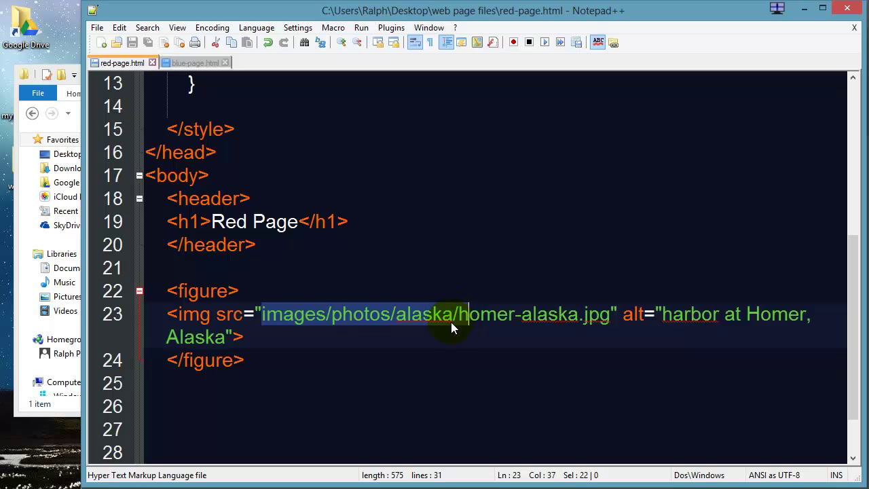
mouse_move(460, 337)
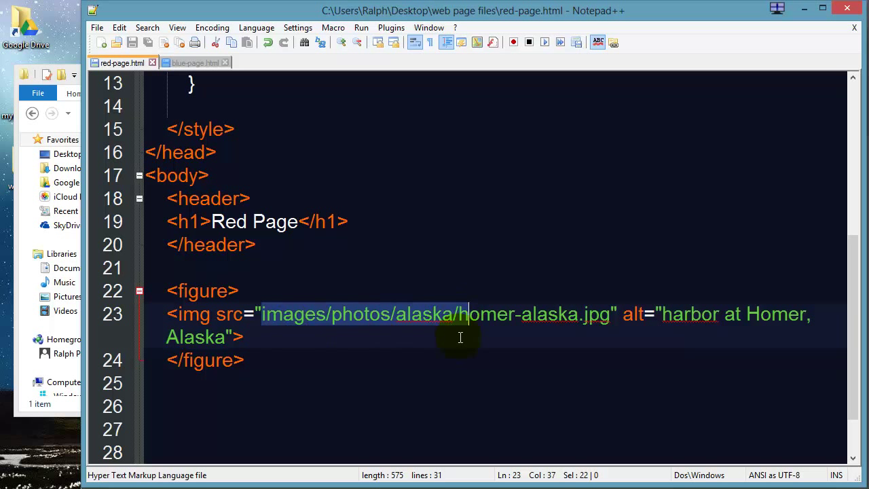
mouse_move(271, 266)
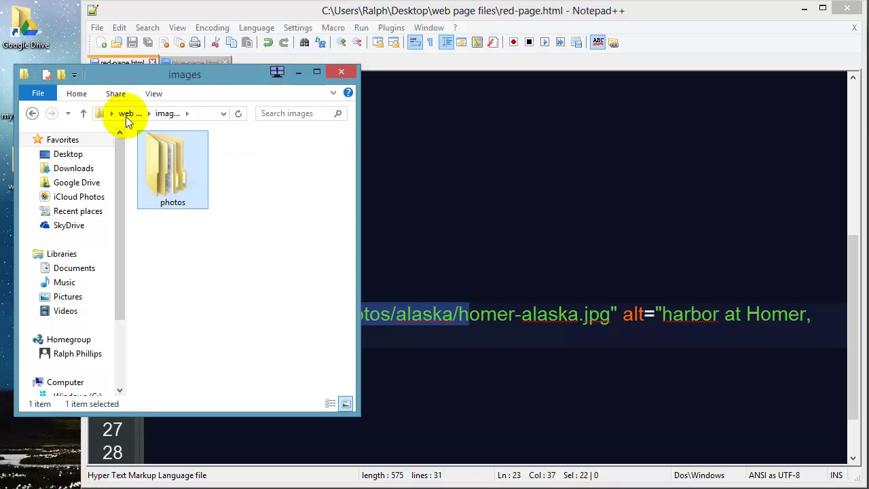
- Return to the web page files folder listing images and the HTML pages
left_click(129, 114)
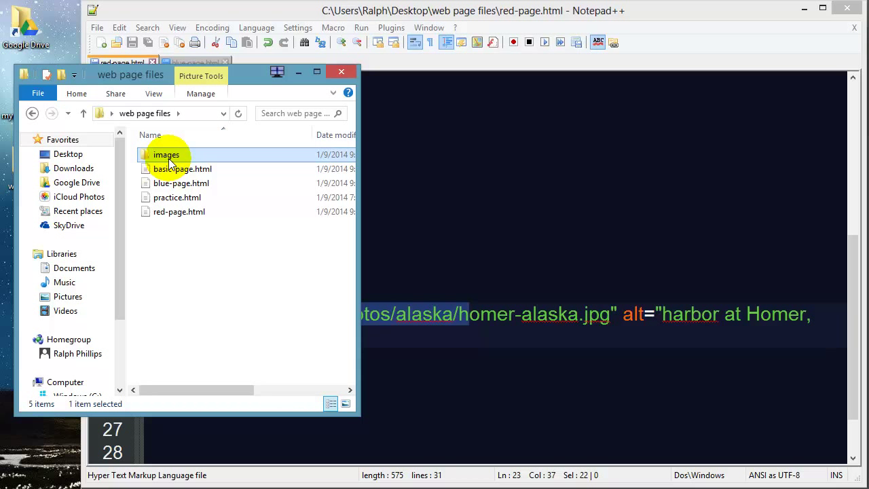
mouse_move(166, 155)
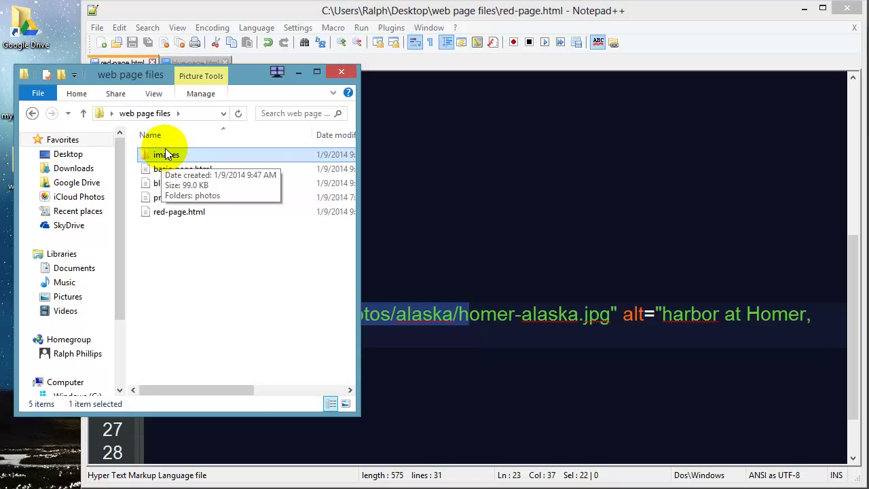